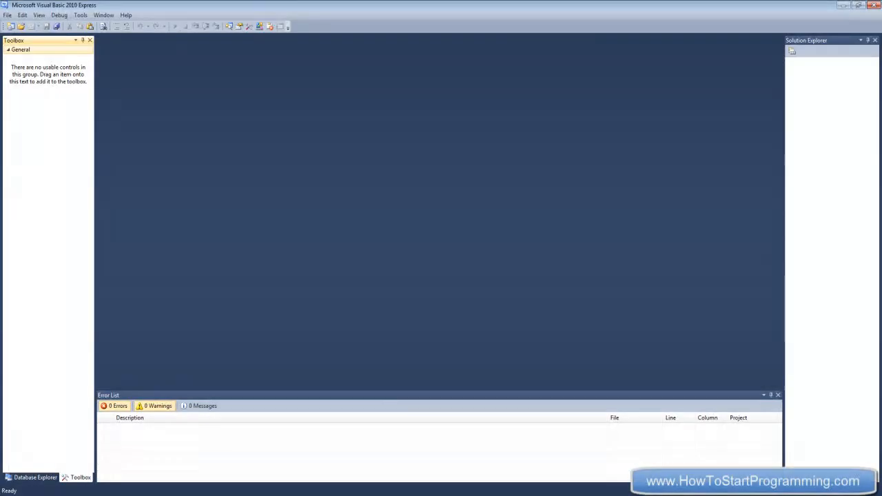
{"action": "mouse_move", "coordinate": [657, 367]}
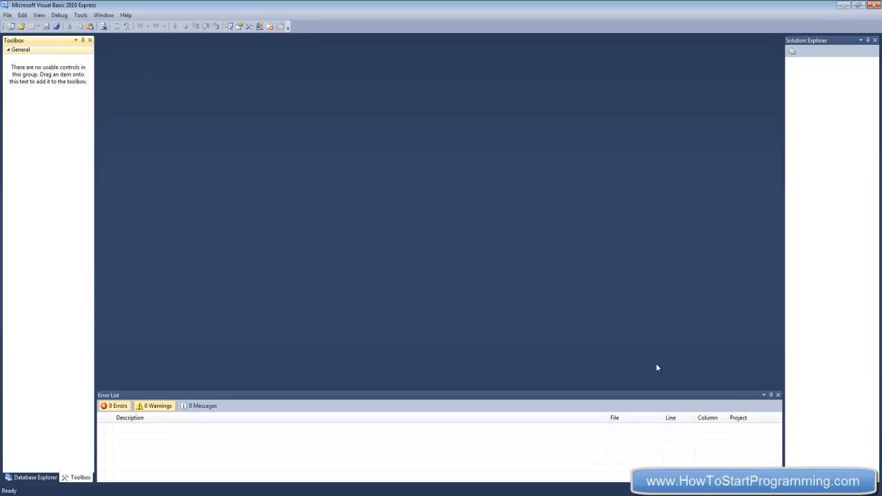
{"action": "mouse_move", "coordinate": [222, 199]}
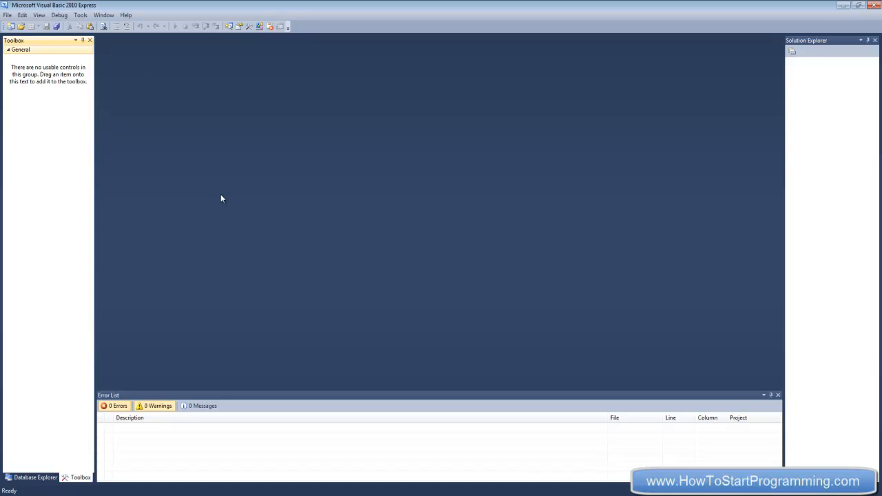
{"action": "mouse_move", "coordinate": [130, 98]}
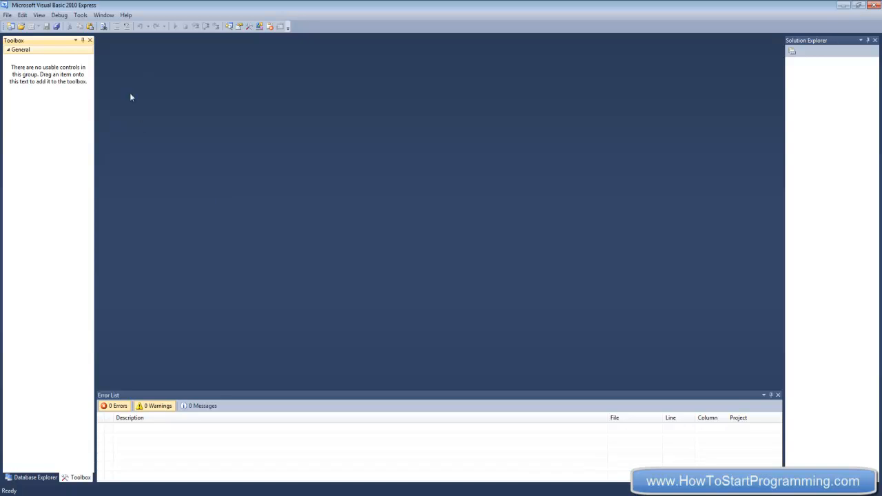
{"action": "mouse_move", "coordinate": [164, 75]}
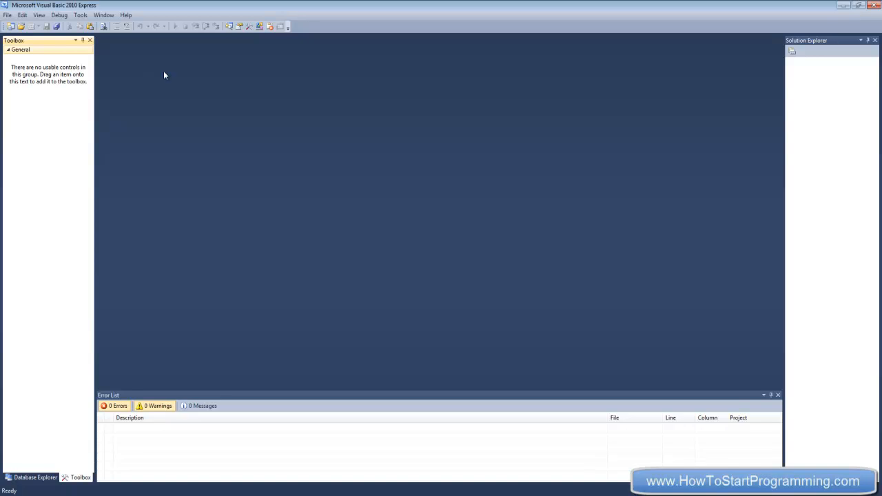
{"action": "mouse_move", "coordinate": [100, 47]}
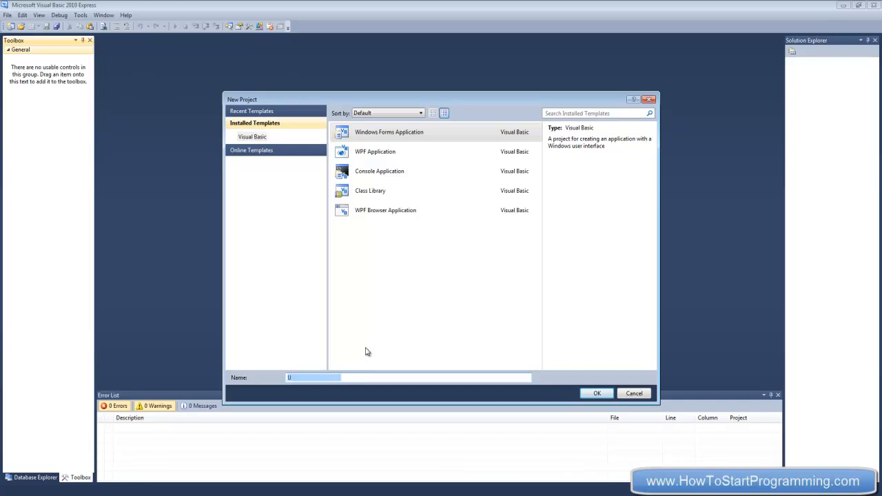
Step: Create a new Windows Forms Application project named 'Using Modules'
{"action": "type", "text": "Using Modules"}
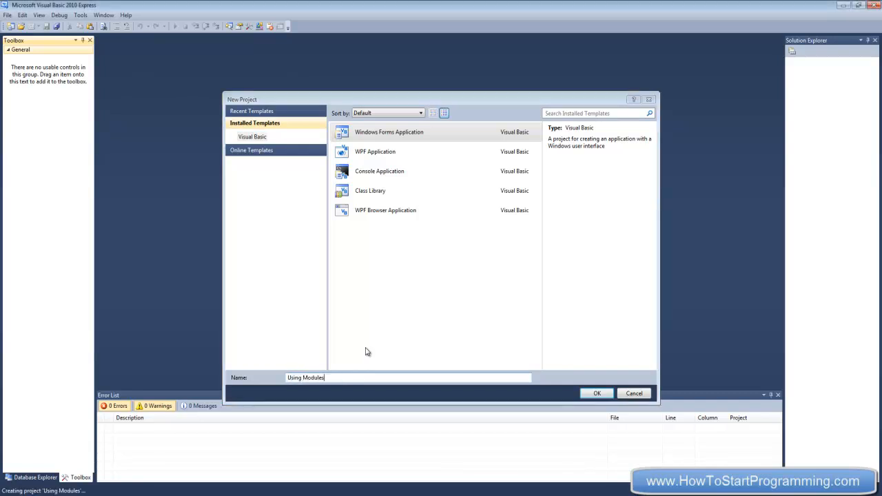
{"action": "left_click", "coordinate": [597, 392]}
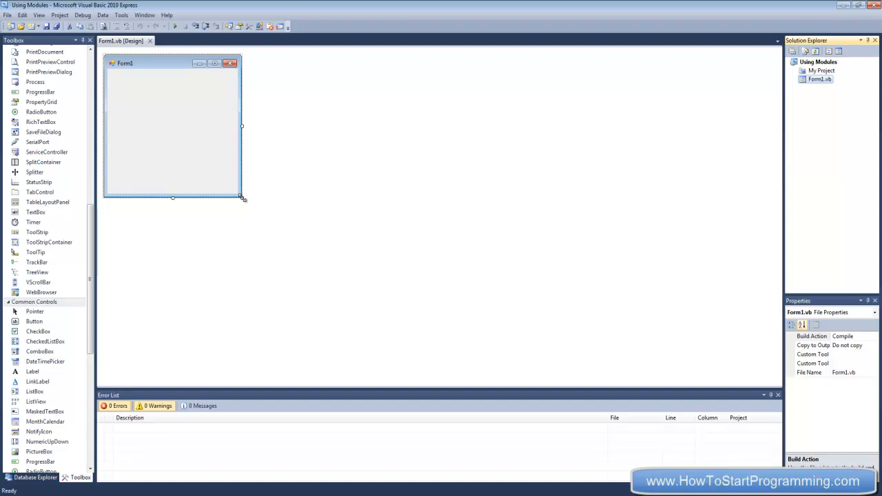
{"action": "mouse_move", "coordinate": [297, 162]}
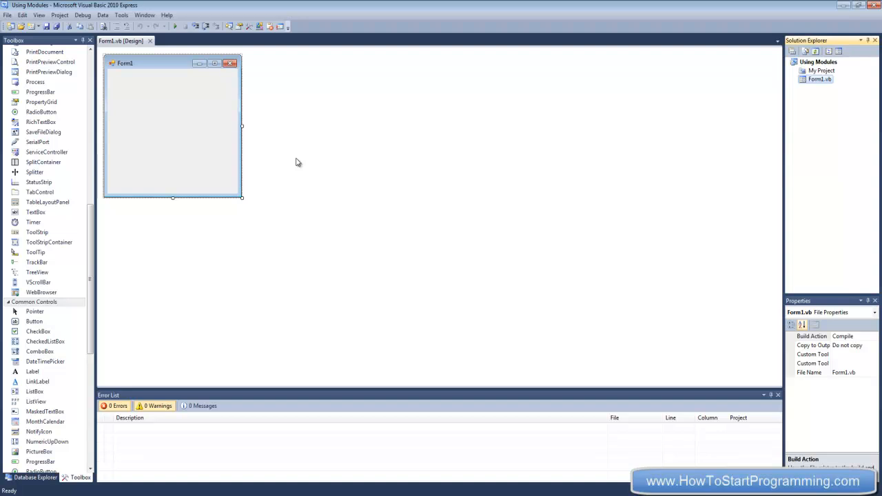
{"action": "left_click", "coordinate": [173, 124]}
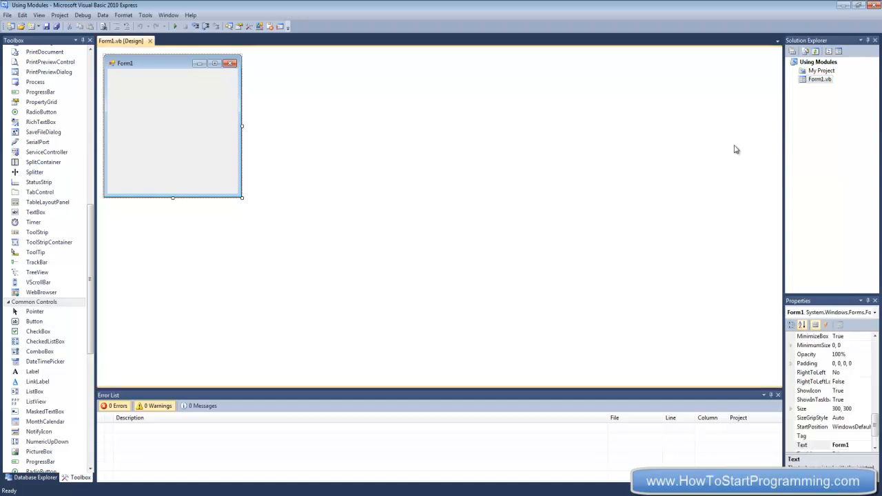
{"action": "left_click", "coordinate": [819, 78]}
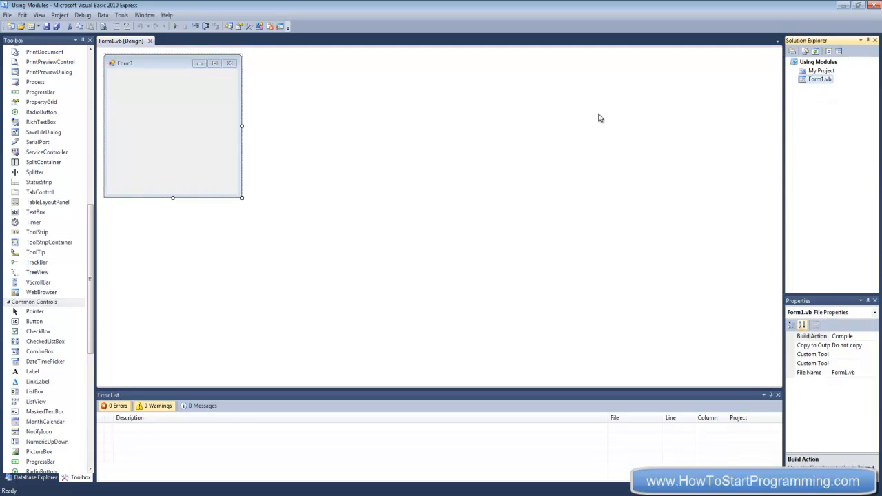
{"action": "mouse_move", "coordinate": [639, 140]}
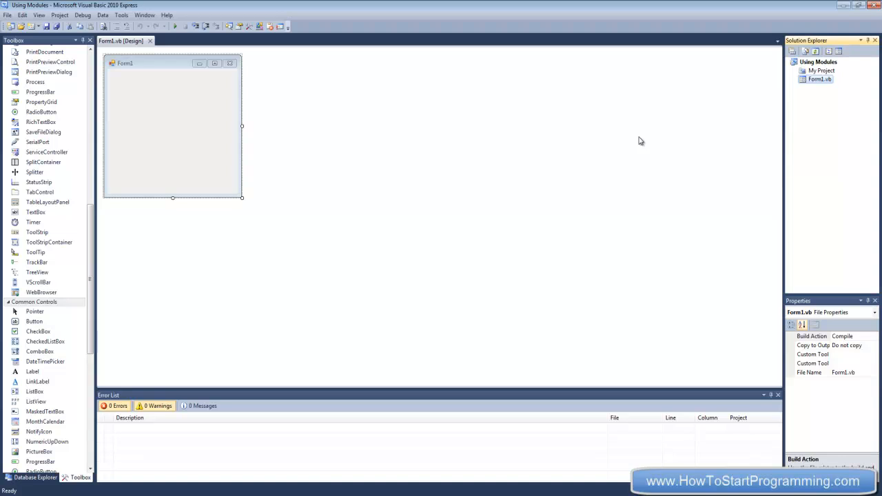
{"action": "mouse_move", "coordinate": [672, 73]}
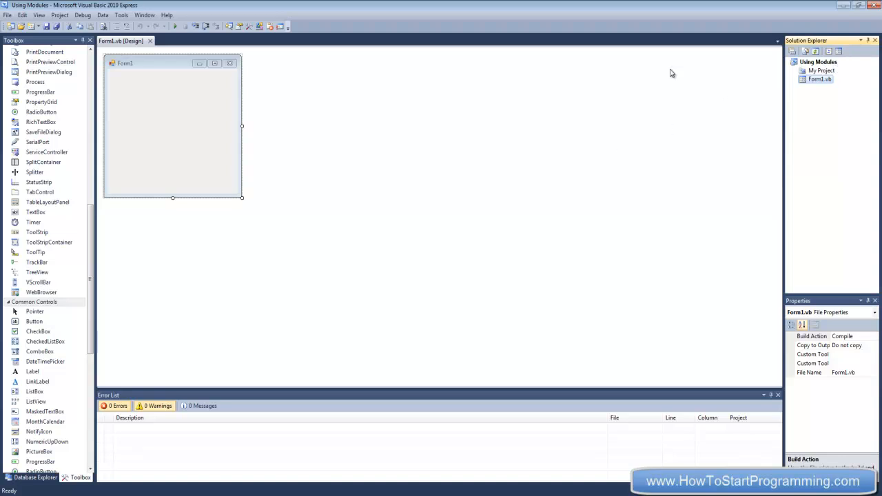
{"action": "mouse_move", "coordinate": [666, 75]}
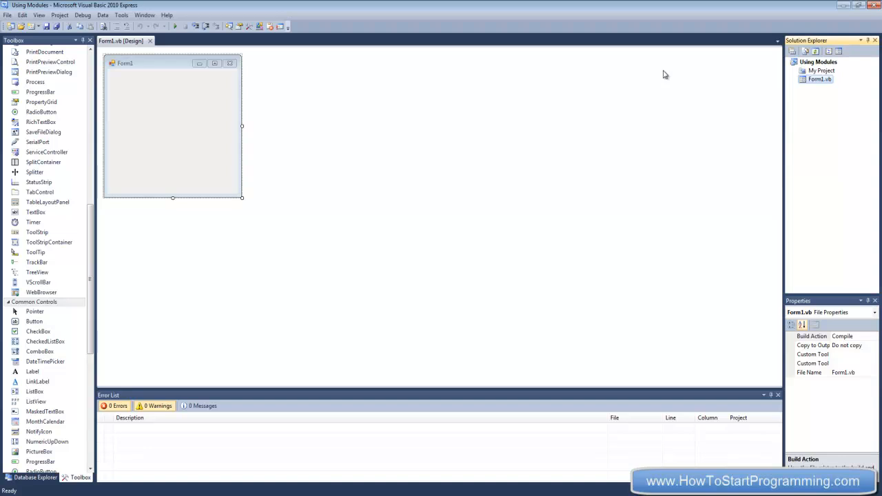
{"action": "mouse_move", "coordinate": [101, 197]}
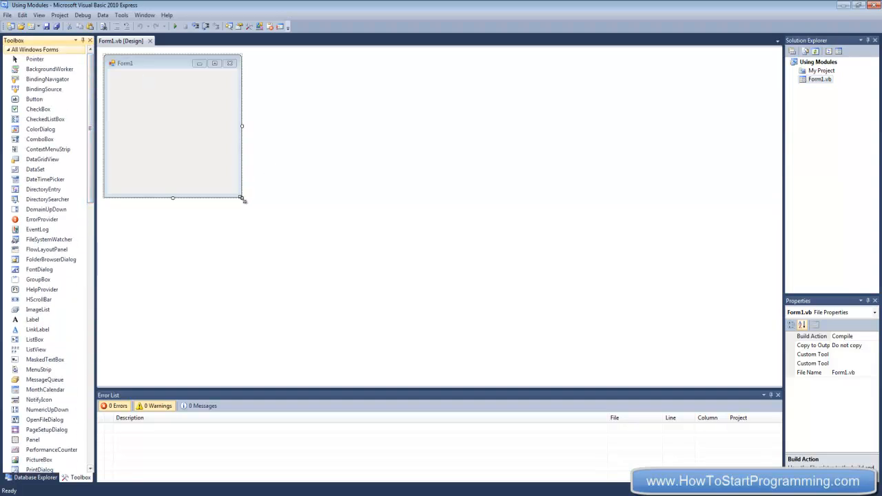
Step: Resize the form and label the button 'Calculate'
{"action": "left_click_drag", "start_coordinate": [242, 199], "coordinate": [340, 187]}
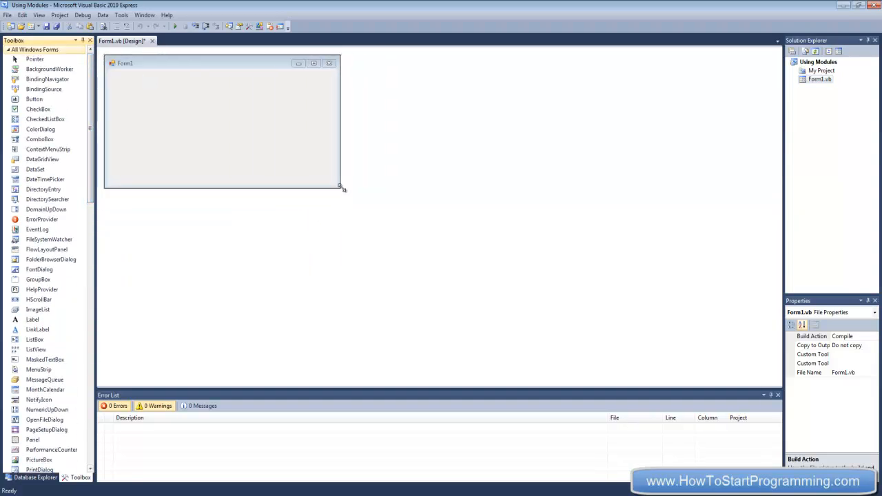
{"action": "left_click_drag", "start_coordinate": [342, 190], "coordinate": [290, 201]}
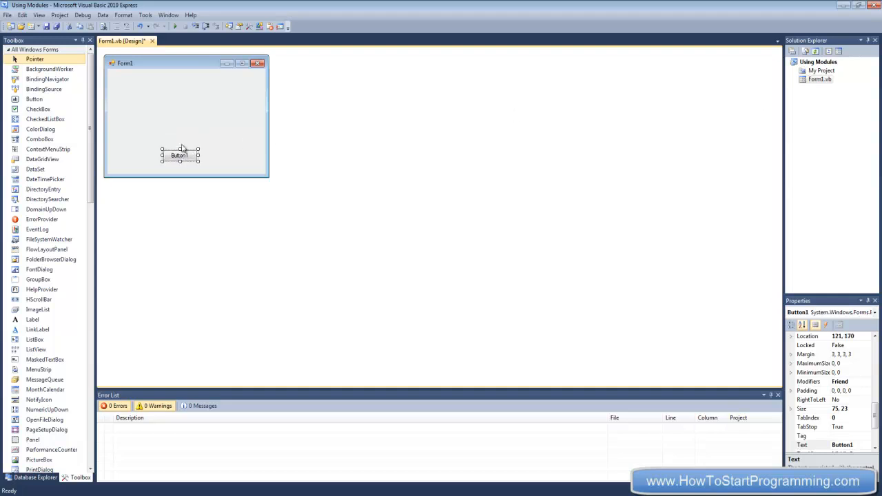
{"action": "mouse_move", "coordinate": [292, 204]}
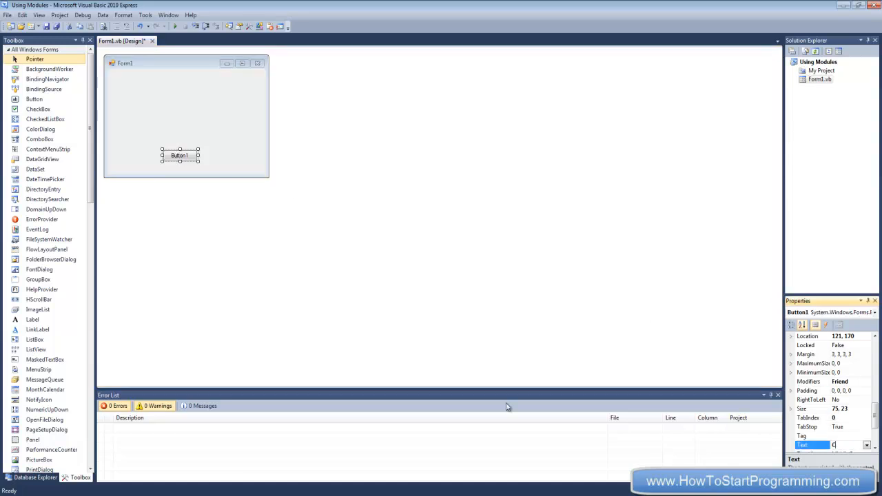
{"action": "type", "text": "Calculate"}
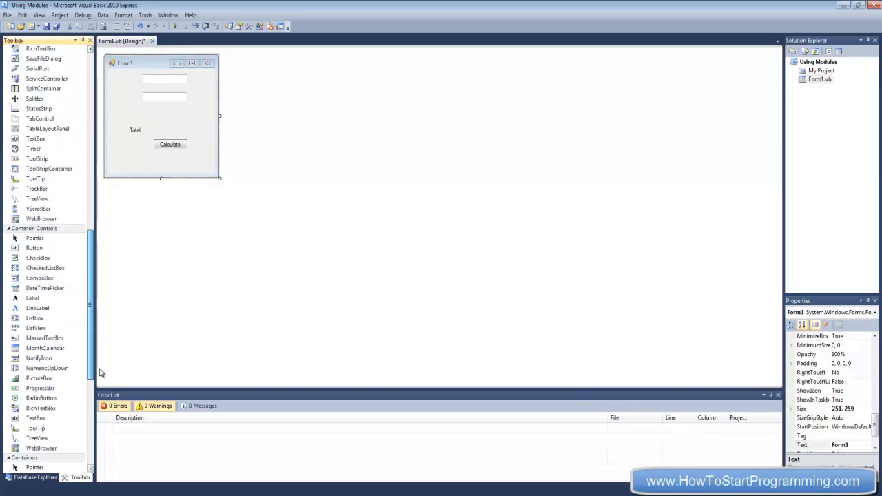
Step: Add the Total text box, arrange inputs and Calculate button, and shrink the form
{"action": "left_click", "coordinate": [164, 79]}
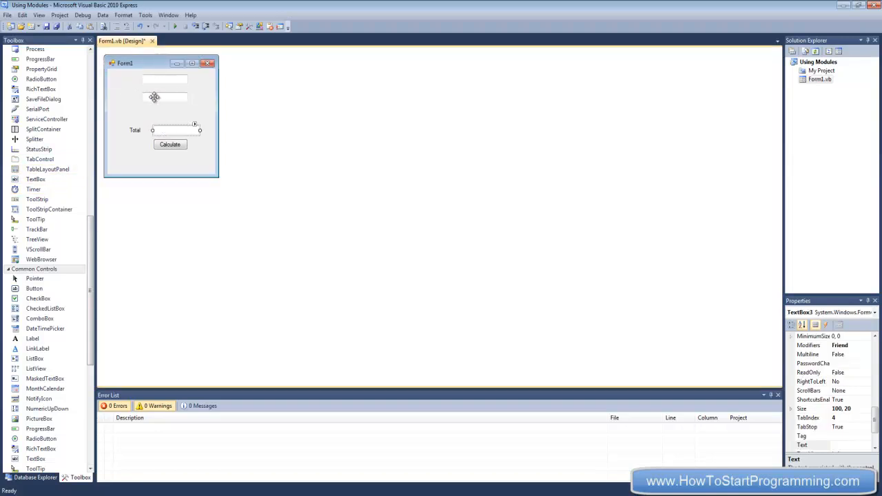
{"action": "left_click", "coordinate": [141, 79]}
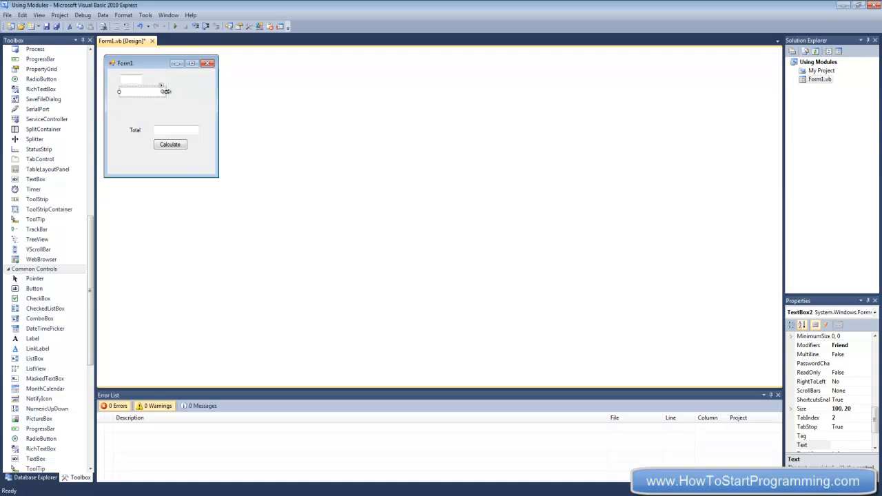
{"action": "left_click_drag", "start_coordinate": [165, 84], "coordinate": [156, 85]}
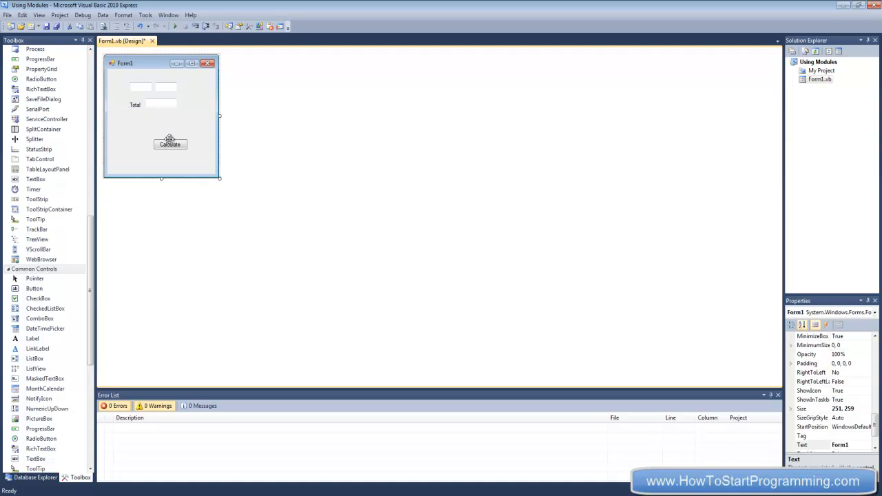
{"action": "left_click_drag", "start_coordinate": [171, 144], "coordinate": [155, 122]}
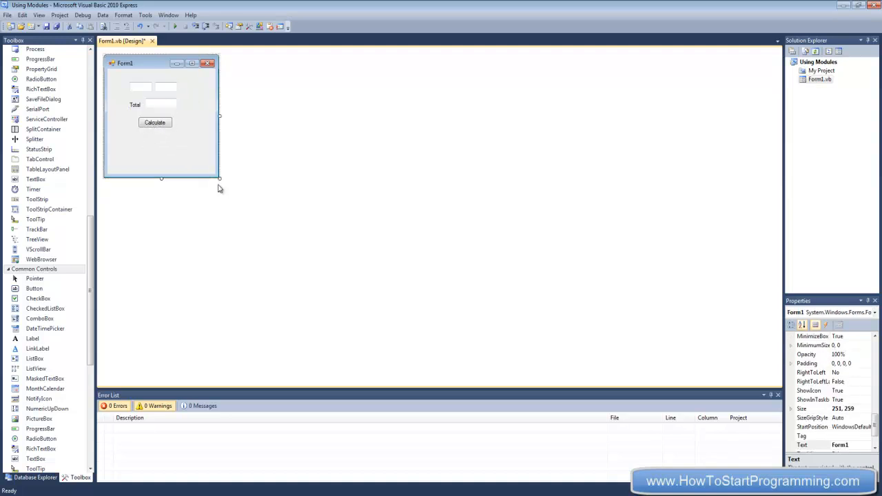
{"action": "left_click_drag", "start_coordinate": [219, 179], "coordinate": [203, 148]}
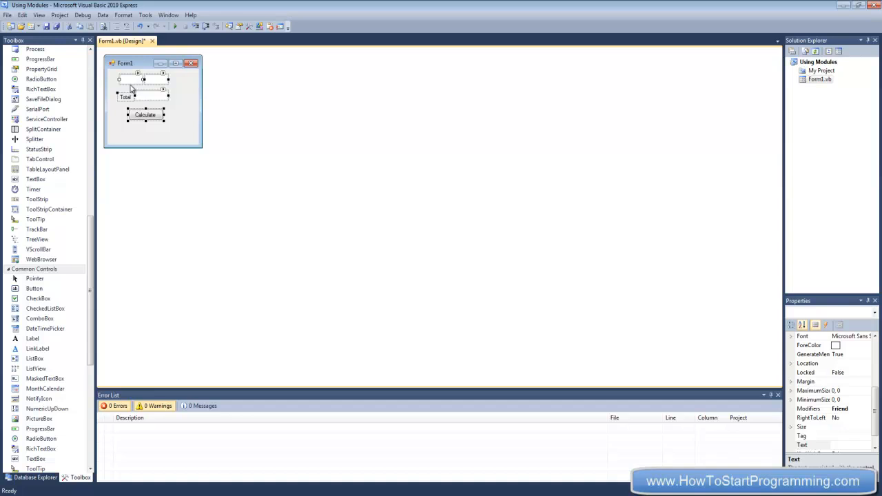
{"action": "mouse_move", "coordinate": [133, 89]}
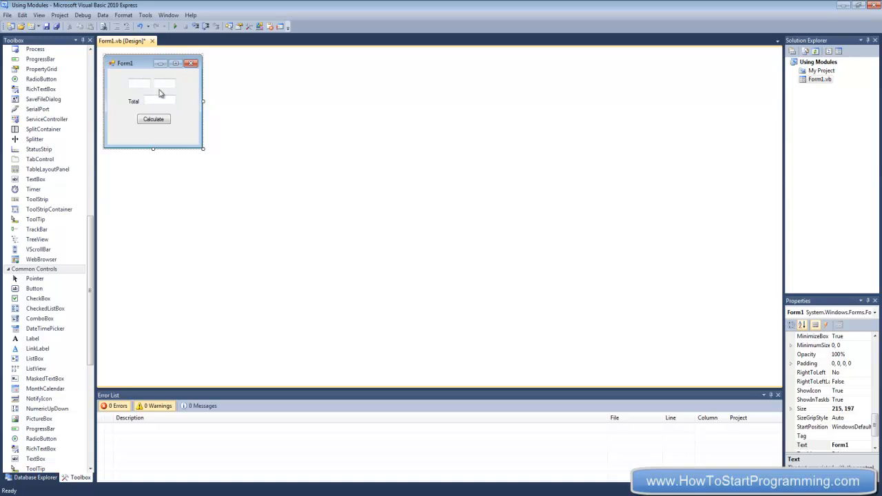
{"action": "left_click", "coordinate": [158, 100]}
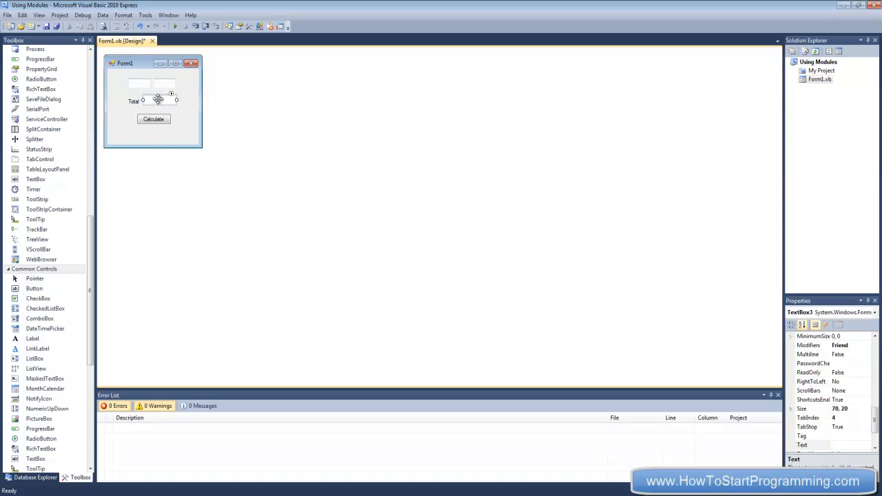
{"action": "double_click", "coordinate": [153, 119]}
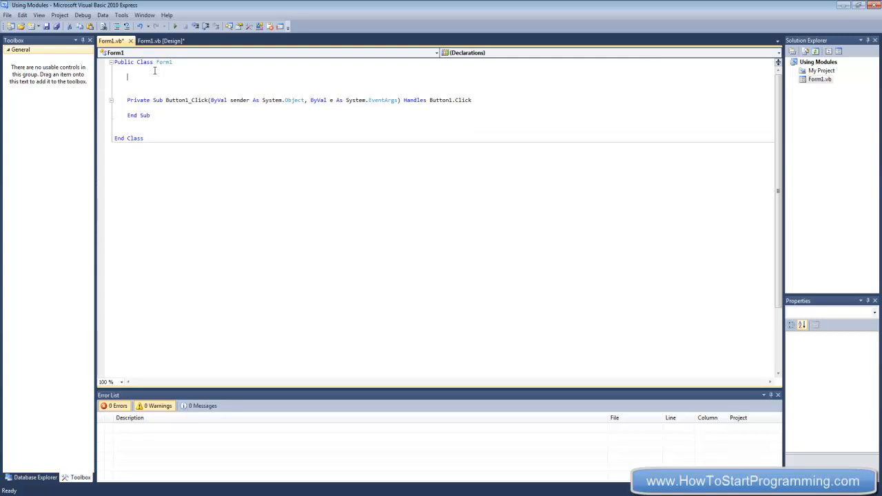
{"action": "mouse_move", "coordinate": [241, 114]}
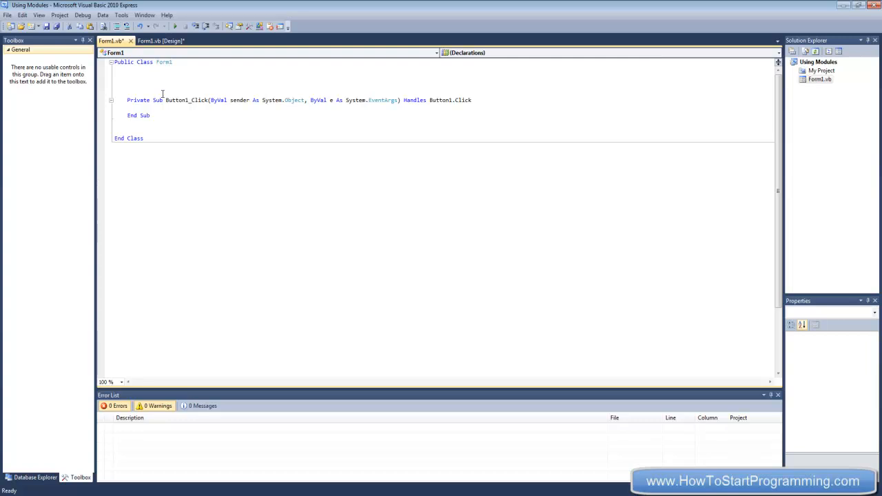
{"action": "left_click", "coordinate": [141, 108]}
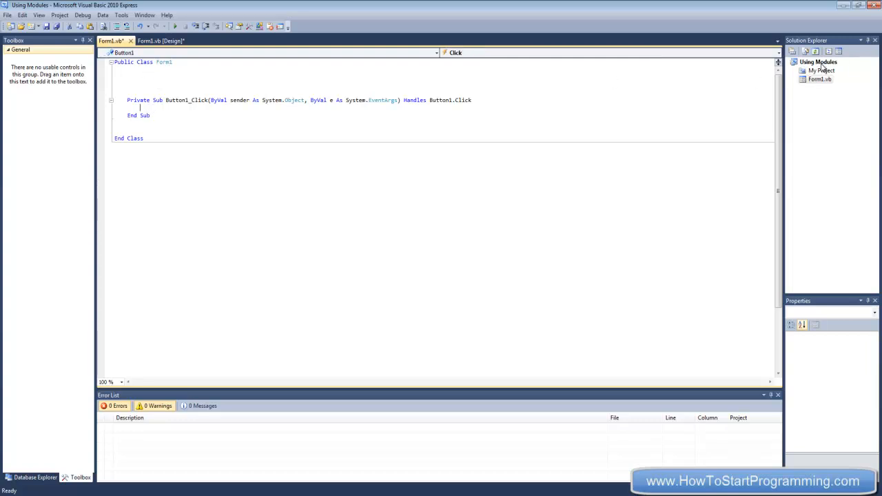
{"action": "left_click", "coordinate": [818, 62]}
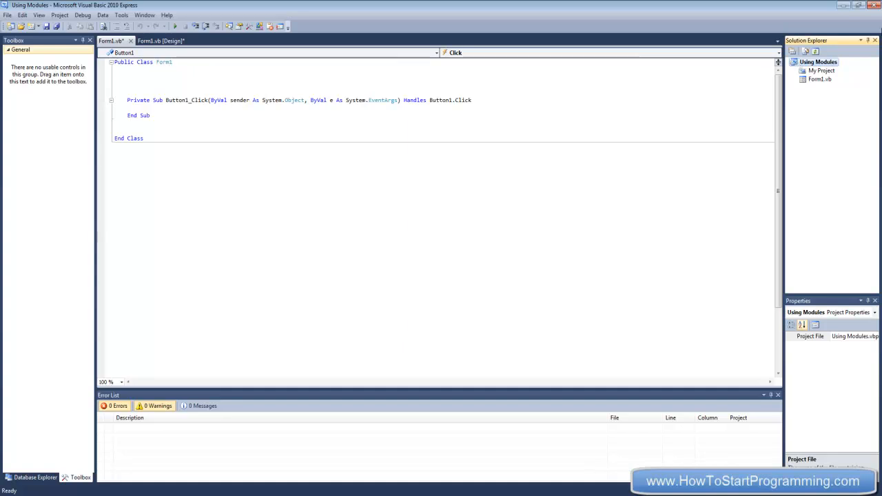
Step: Add a new Module item to the Using Modules project via Solution Explorer
{"action": "right_click", "coordinate": [818, 62]}
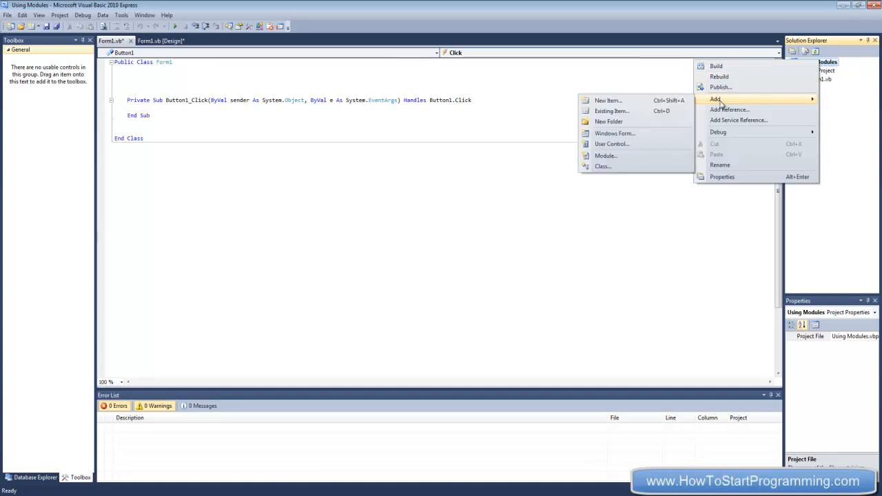
{"action": "left_click", "coordinate": [609, 100]}
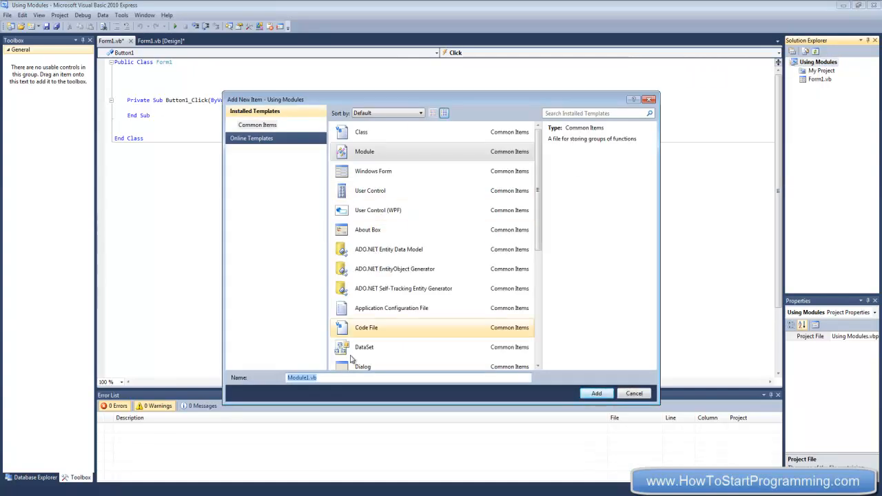
{"action": "mouse_move", "coordinate": [172, 397]}
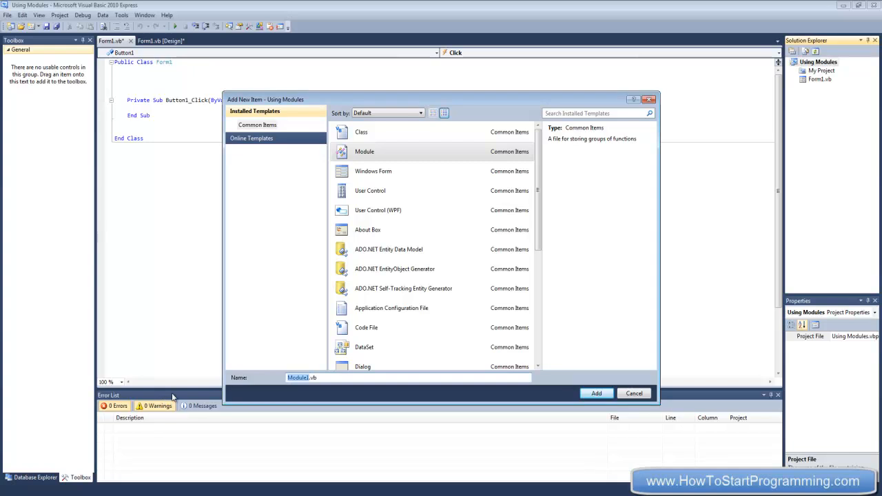
{"action": "left_click", "coordinate": [596, 393]}
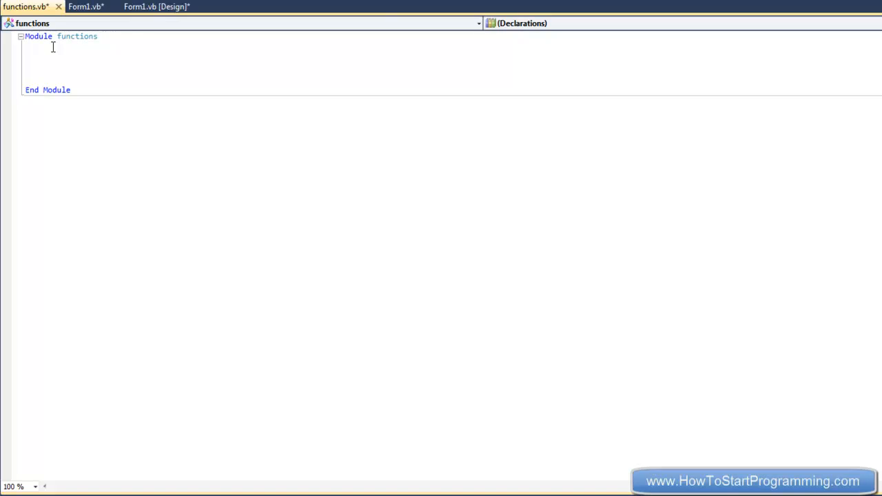
Step: Declare Private Function addnumbers(ByVal number1 As Integer, ByVal number2 As Integer)
{"action": "type", "text": "Private"}
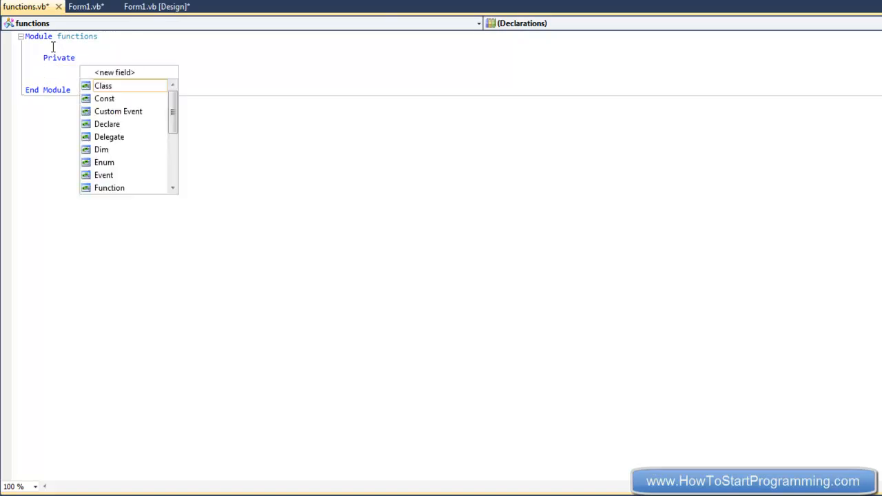
{"action": "type", "text": "fu"}
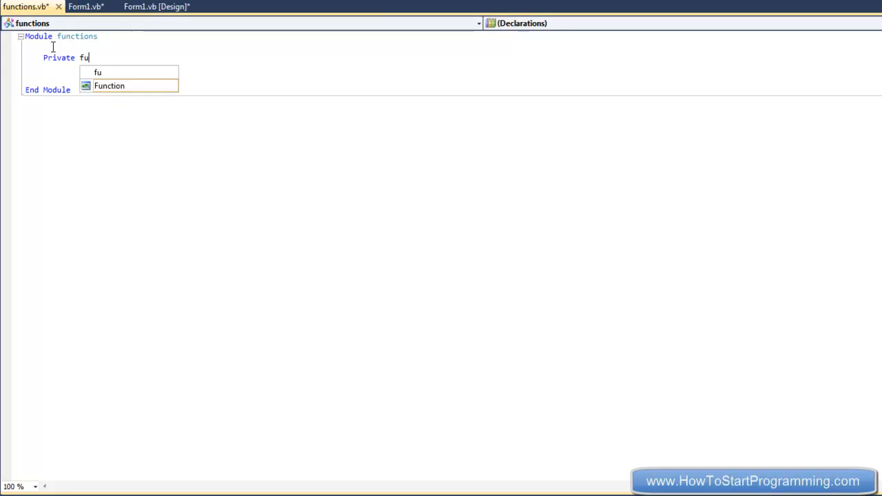
{"action": "type", "text": "Function addnumbers(ByVal number1 As Integer,"}
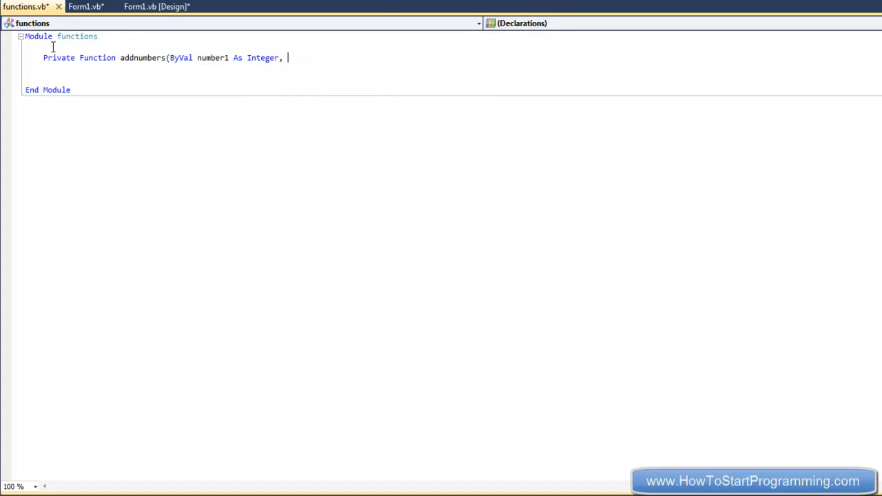
{"action": "type", "text": "ByVal number2"}
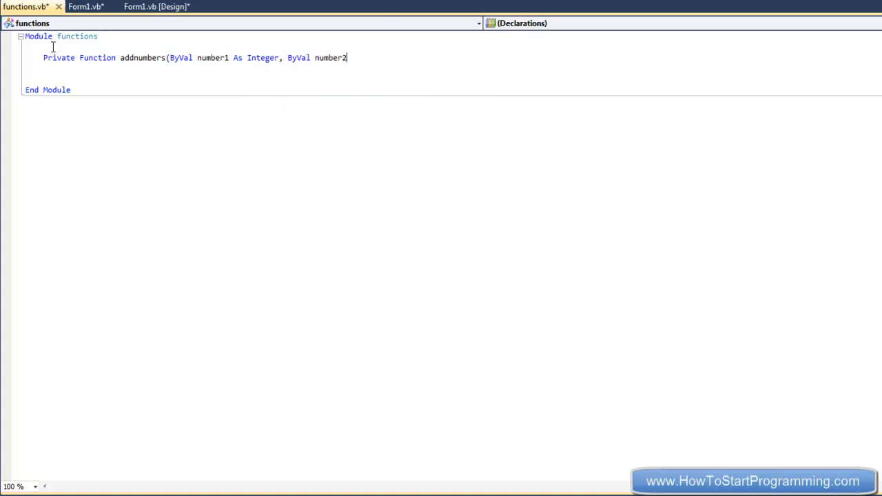
{"action": "type", "text": "As Integer)"}
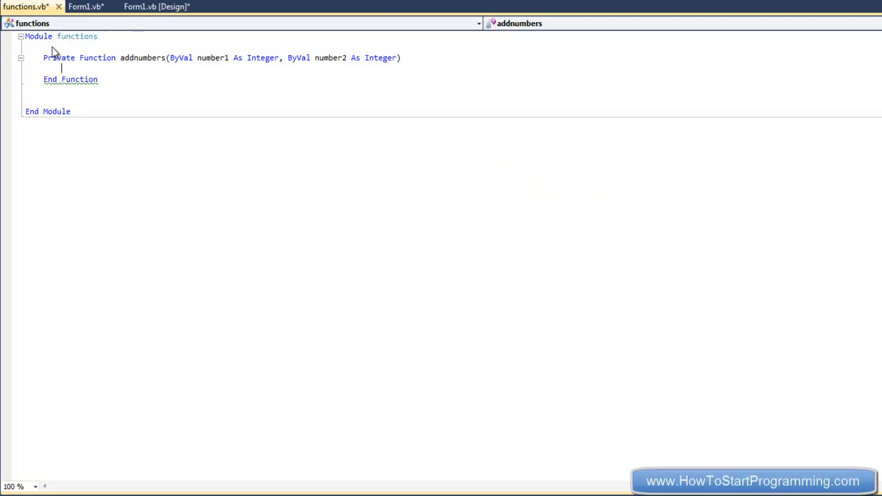
{"action": "double_click", "coordinate": [106, 57]}
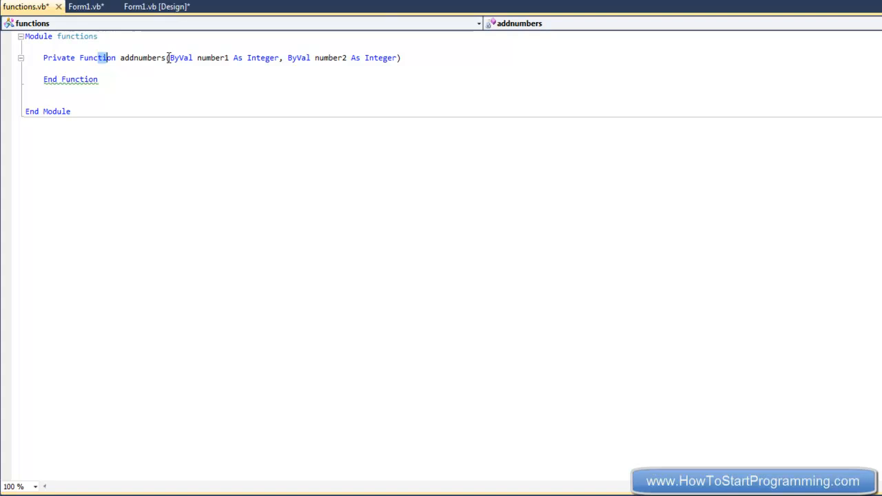
{"action": "left_click", "coordinate": [62, 66]}
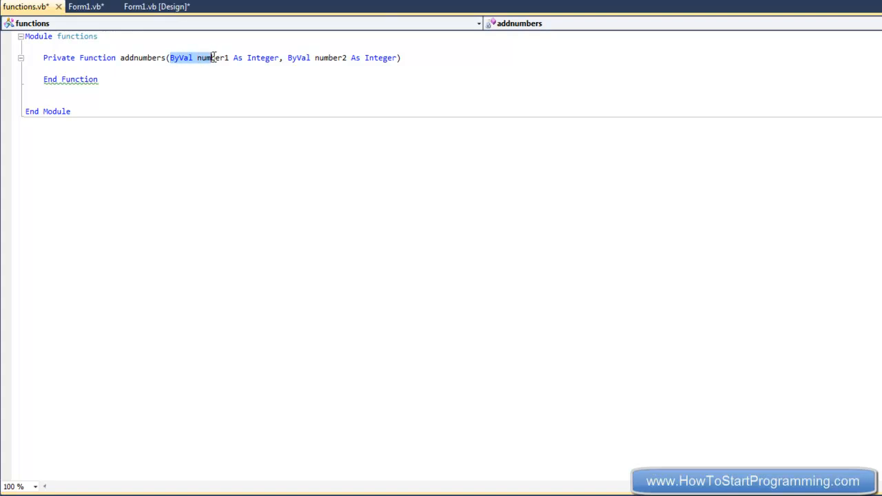
Step: Make addnumbers return number1 + number2
{"action": "left_click", "coordinate": [62, 69]}
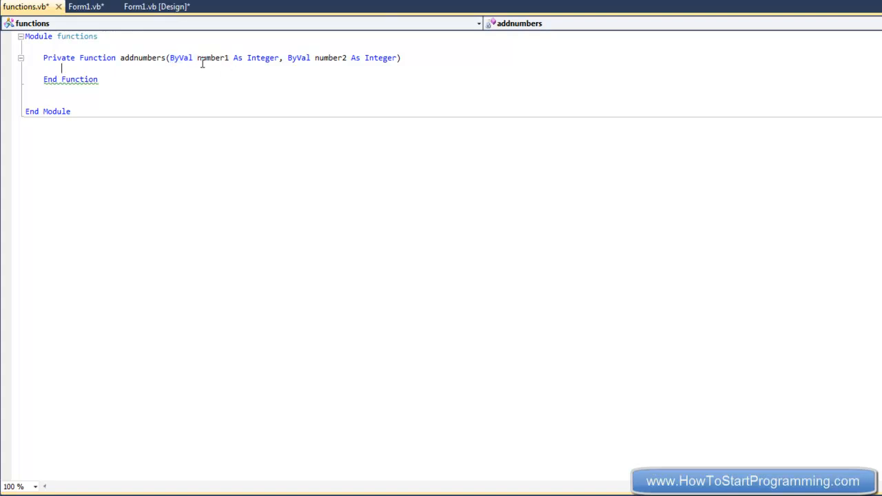
{"action": "mouse_move", "coordinate": [212, 57]}
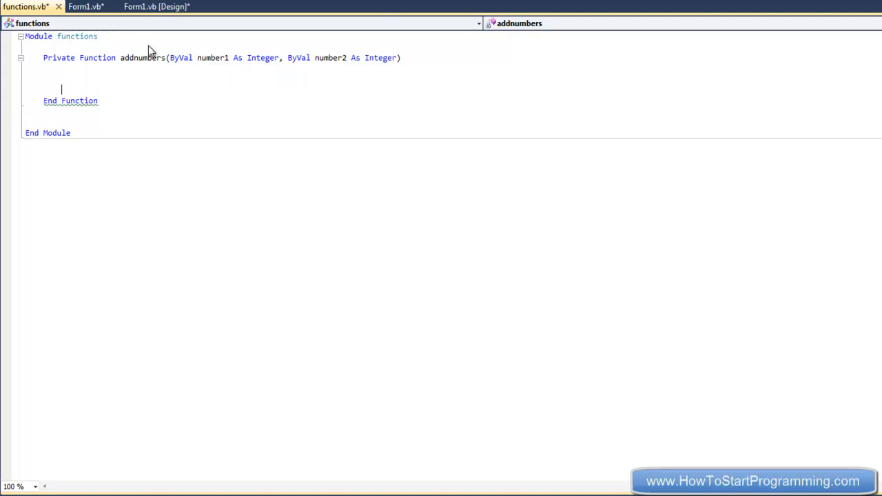
{"action": "key", "text": "Up"}
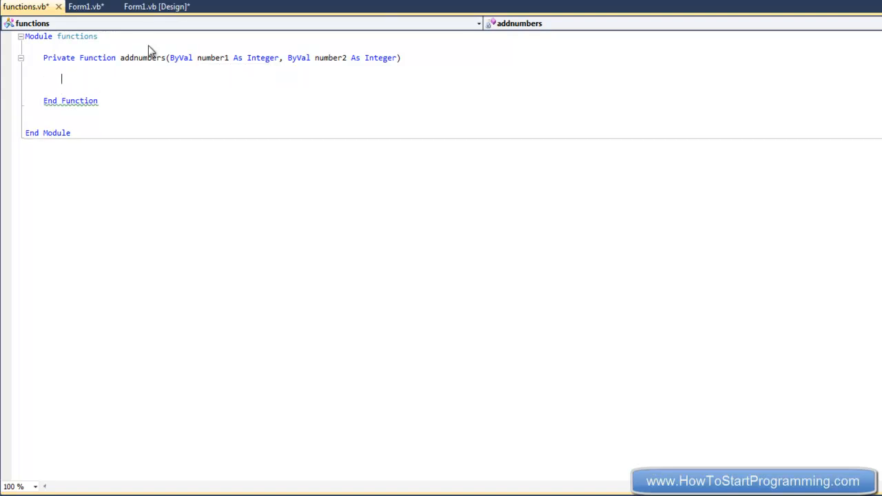
{"action": "type", "text": "Return number1"}
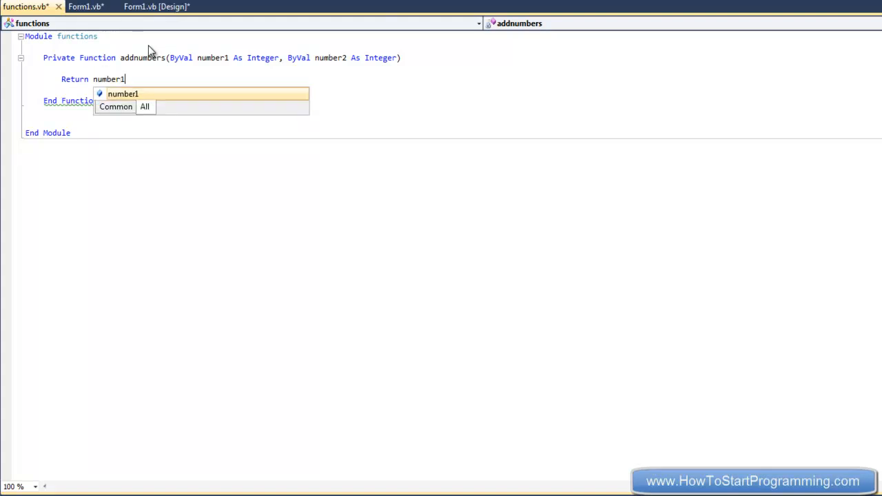
{"action": "type", "text": "+number2"}
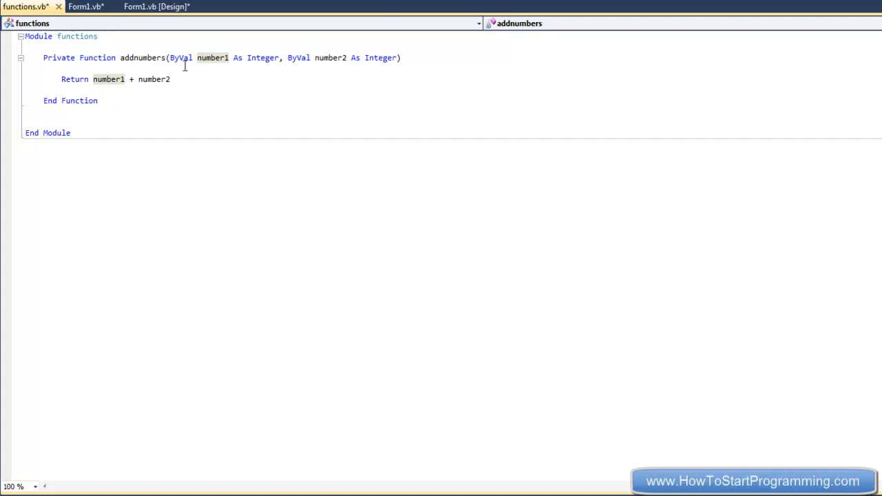
{"action": "left_click", "coordinate": [38, 35]}
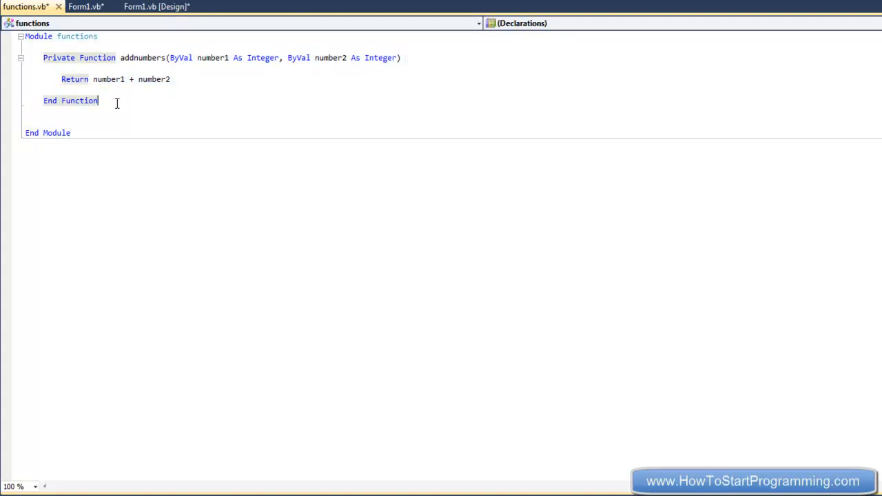
{"action": "mouse_move", "coordinate": [77, 27]}
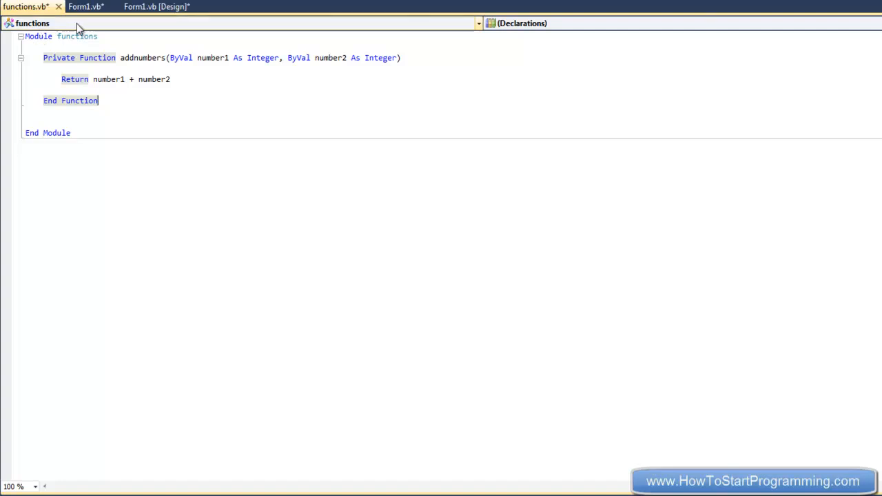
Step: In Button1_Click, call addnumbers(TextBox1.Text, TextBox2.Text)
{"action": "left_click", "coordinate": [85, 6]}
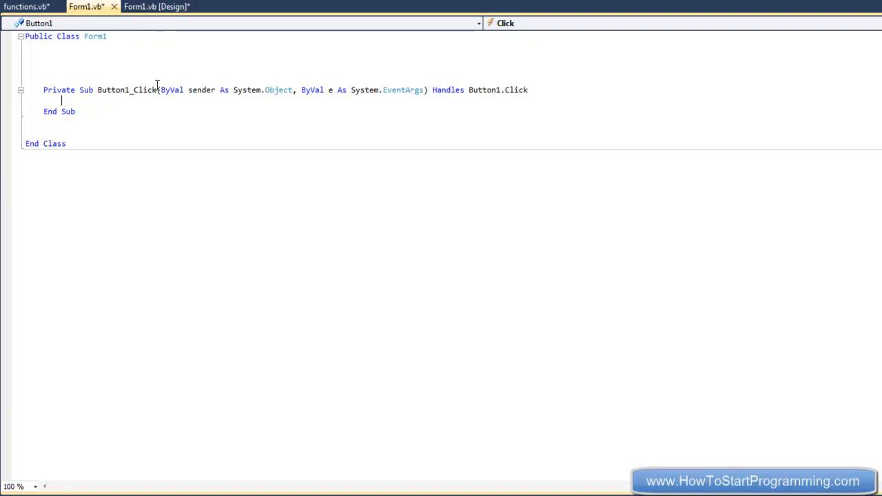
{"action": "type", "text": "addnumbers(number"}
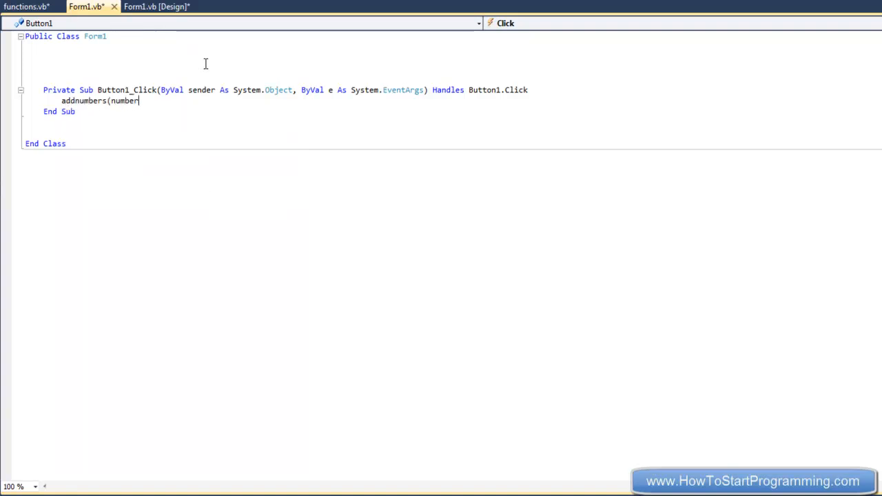
{"action": "key", "text": "BackSpace"}
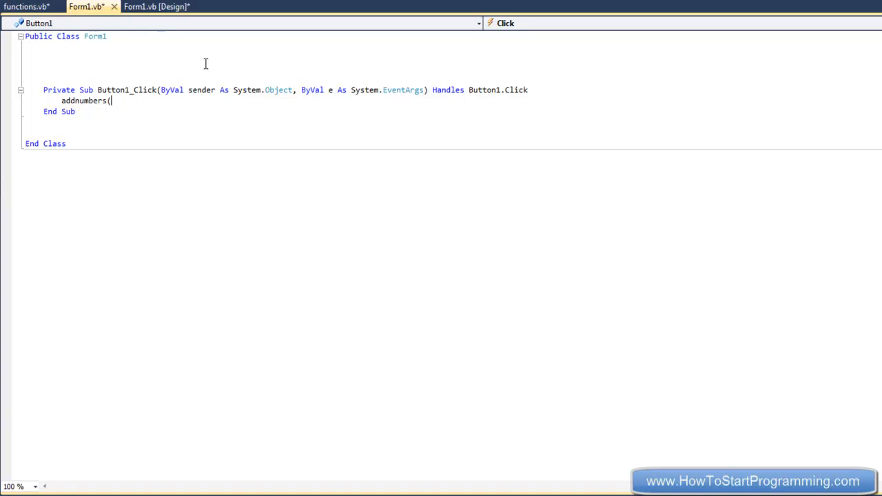
{"action": "type", "text": "textbox1.tex"}
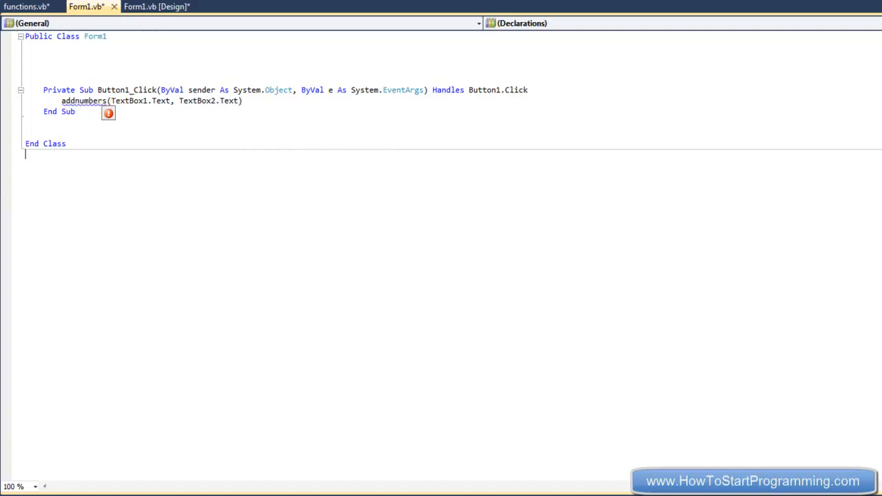
{"action": "left_click", "coordinate": [65, 72]}
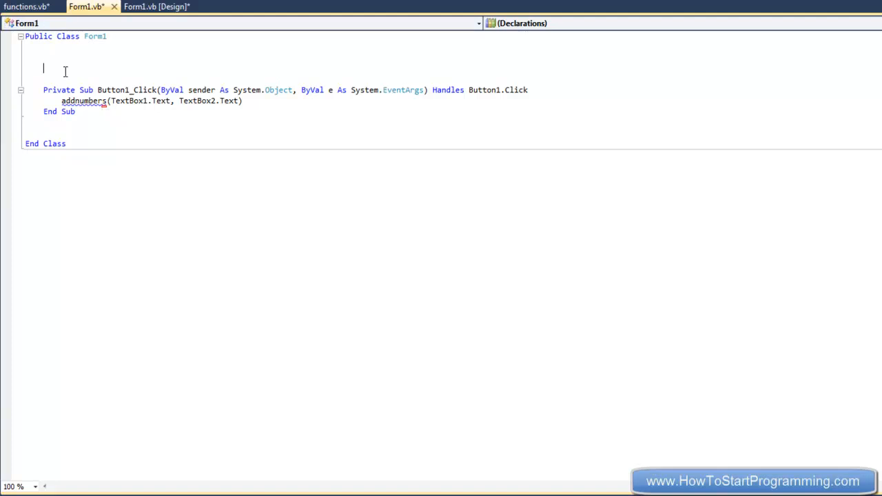
{"action": "left_click", "coordinate": [31, 6]}
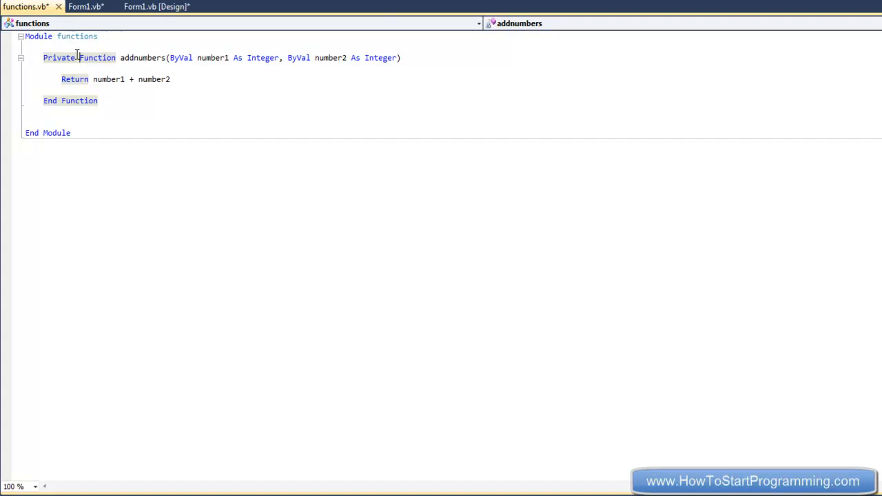
Step: Change addnumbers from Private to Public so Form1 can call it
{"action": "left_click", "coordinate": [56, 46]}
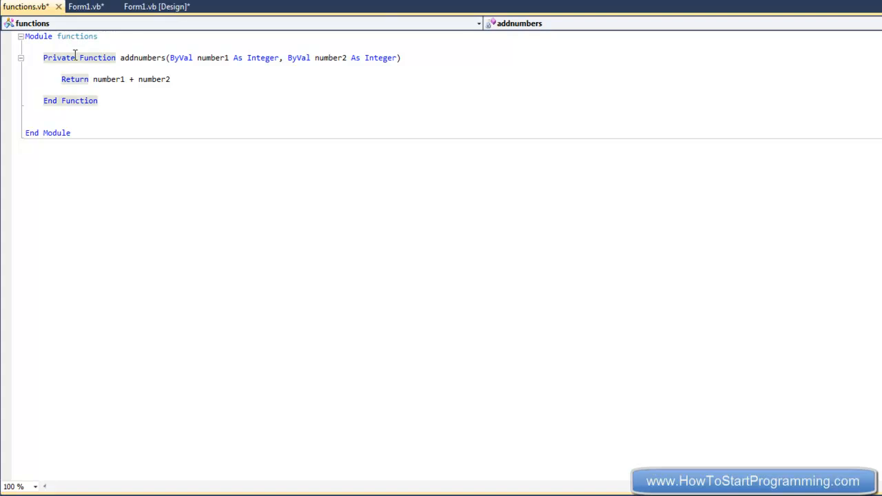
{"action": "double_click", "coordinate": [58, 57]}
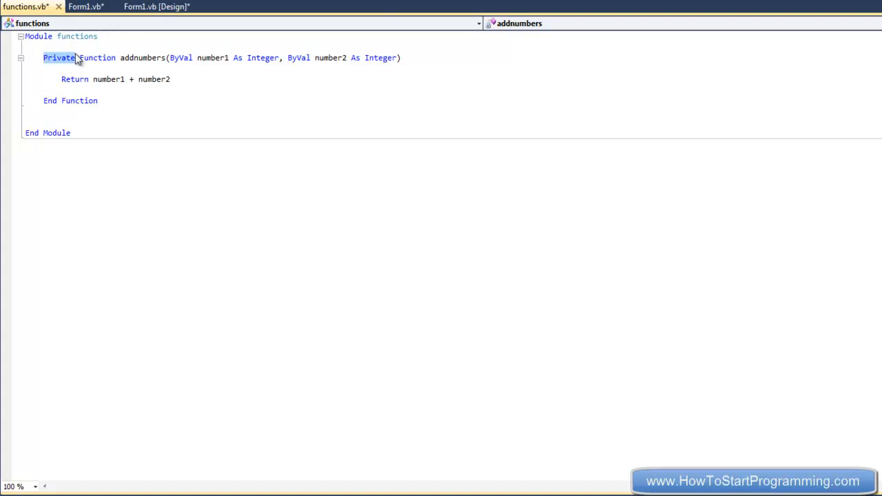
{"action": "type", "text": "public"}
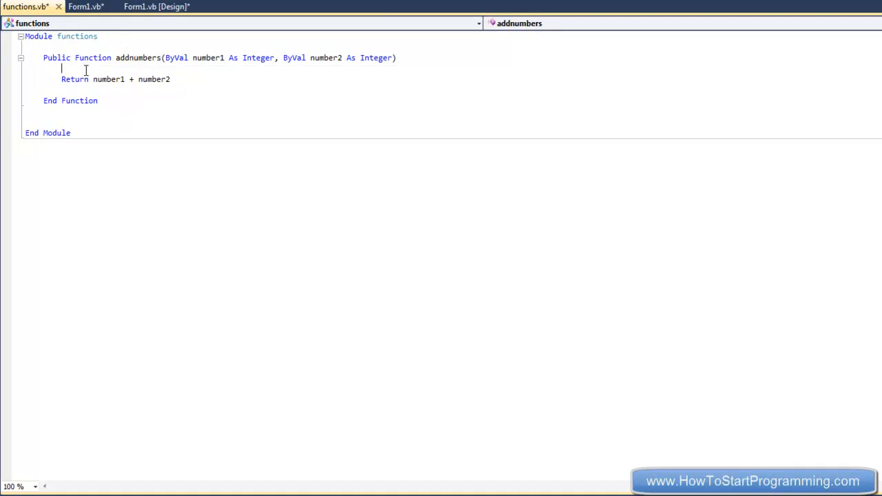
{"action": "left_click", "coordinate": [85, 6]}
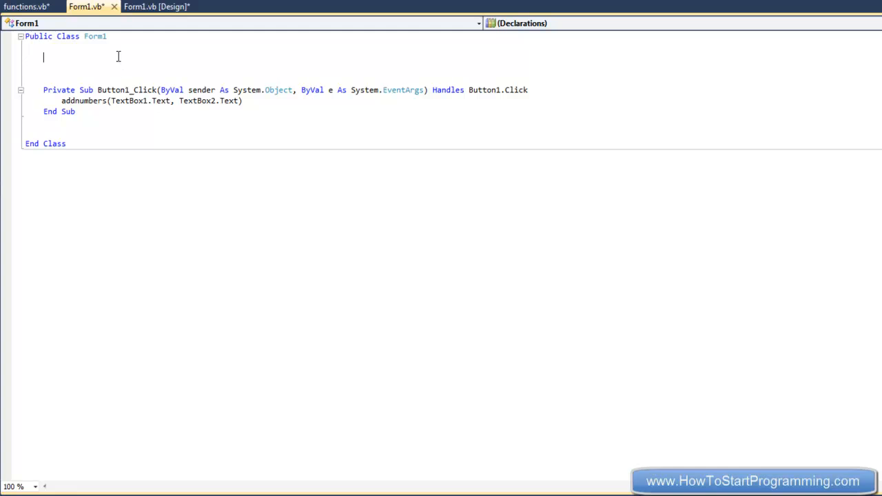
Step: Assign the addnumbers result to TextBox3.Text in the click handler
{"action": "left_click", "coordinate": [83, 100]}
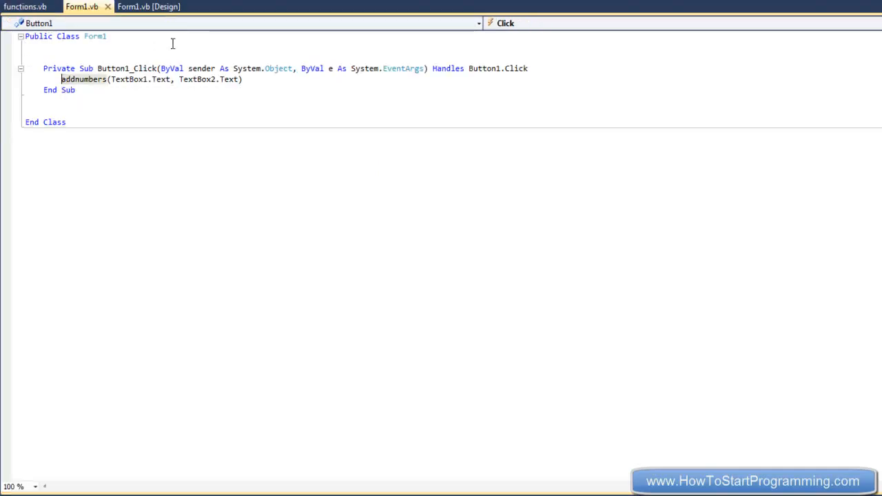
{"action": "type", "text": "textbox"}
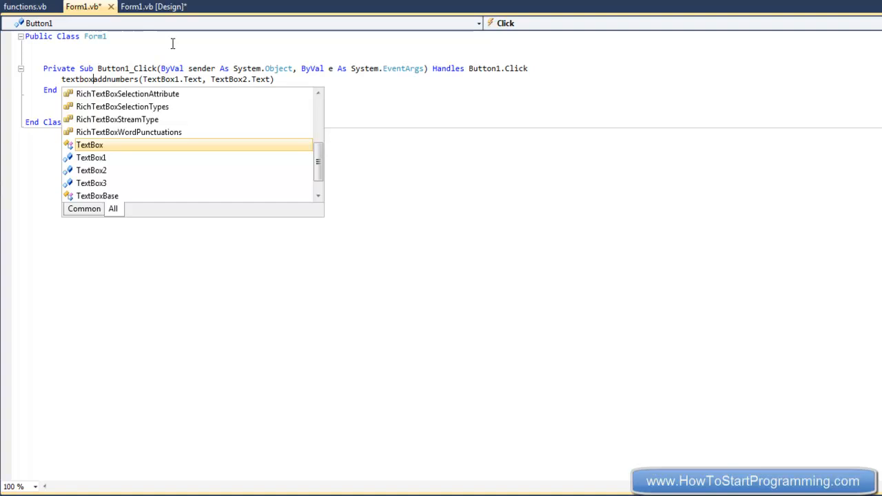
{"action": "type", "text": "TextBox3.Text ="}
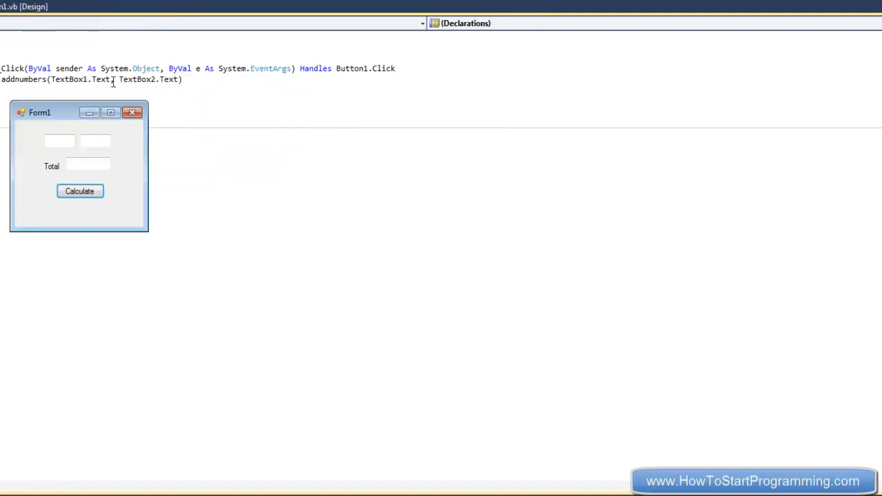
Step: Calculate 50 plus 120 in the running form, confirm Total 170, and close it
{"action": "type", "text": "50"}
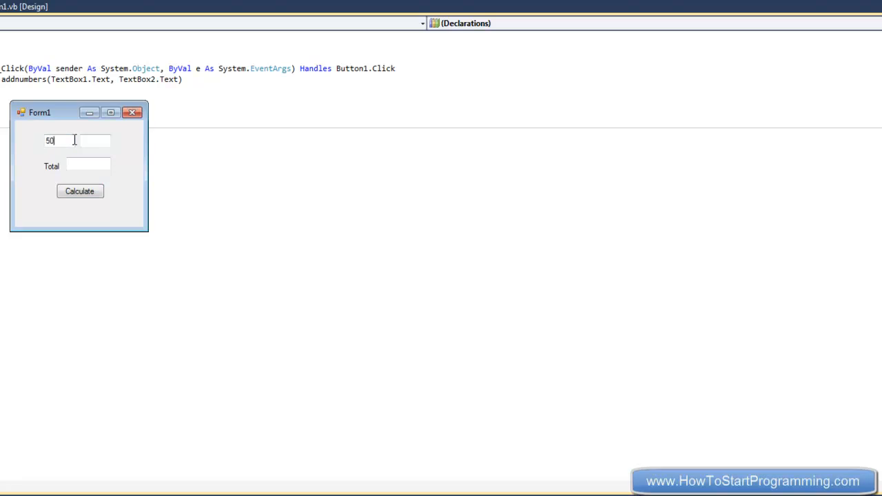
{"action": "left_click", "coordinate": [95, 141]}
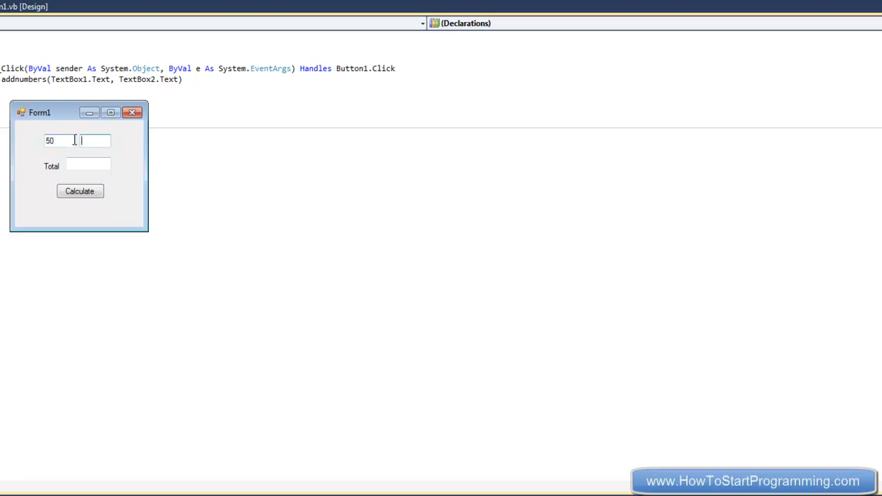
{"action": "type", "text": "120"}
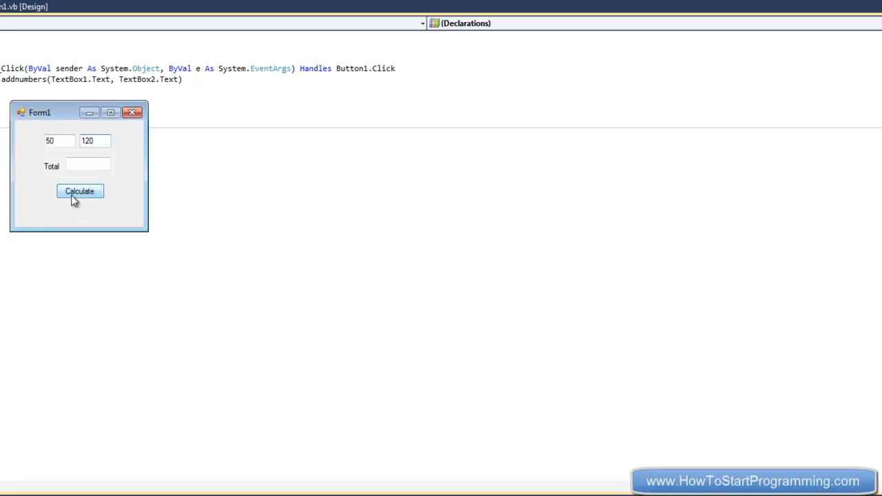
{"action": "left_click", "coordinate": [79, 191]}
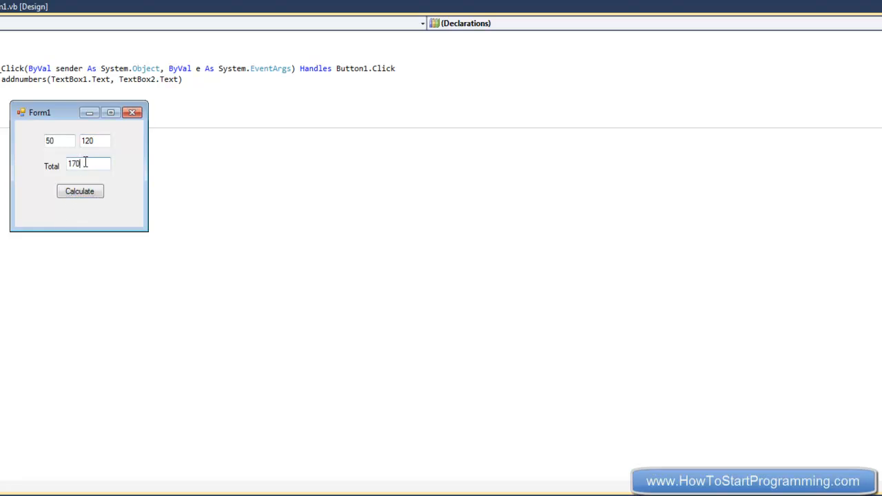
{"action": "double_click", "coordinate": [73, 164]}
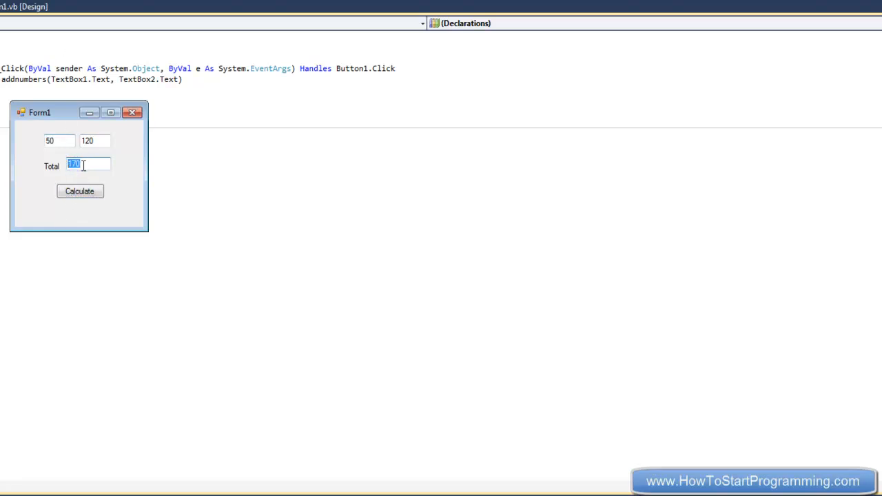
{"action": "left_click", "coordinate": [81, 6]}
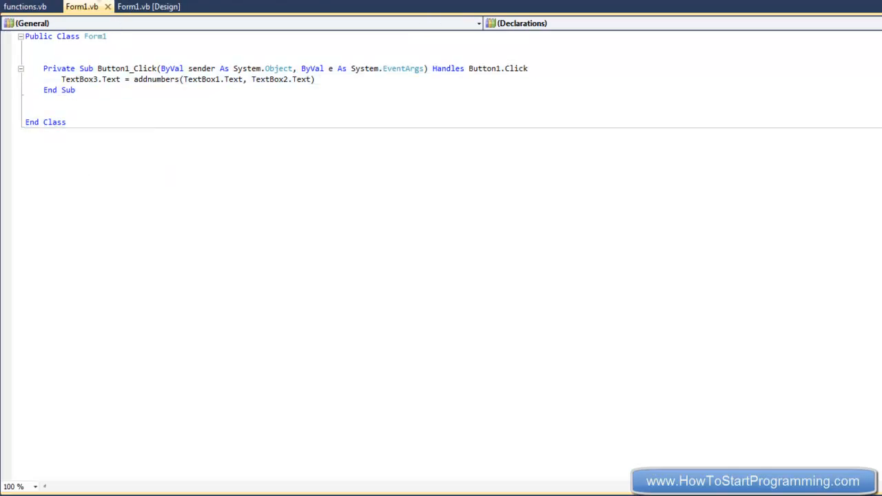
{"action": "left_click", "coordinate": [24, 7]}
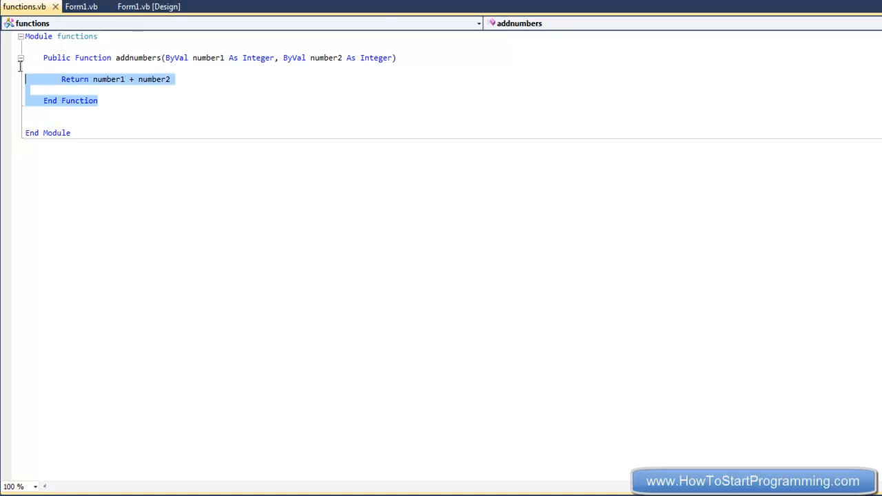
Step: Declare Dim bla As Integer = 10 and Dim bla2 As Integer = 20 above addnumbers
{"action": "left_click", "coordinate": [24, 66]}
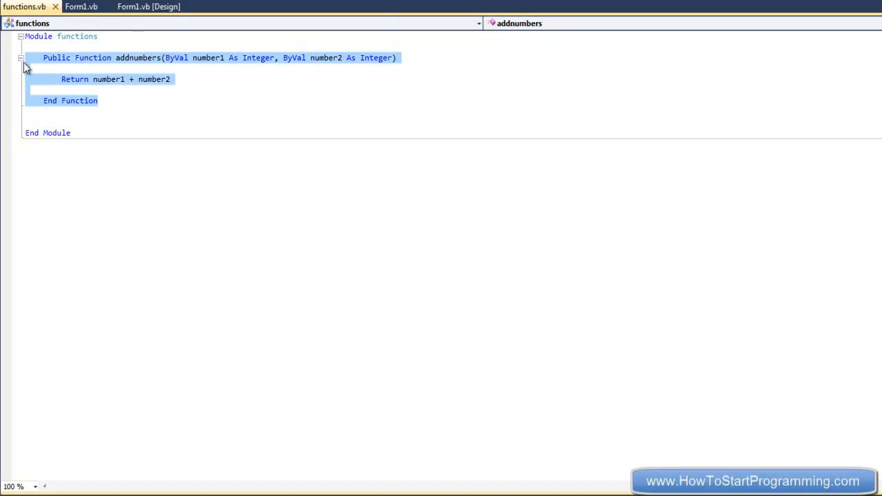
{"action": "left_click", "coordinate": [77, 36]}
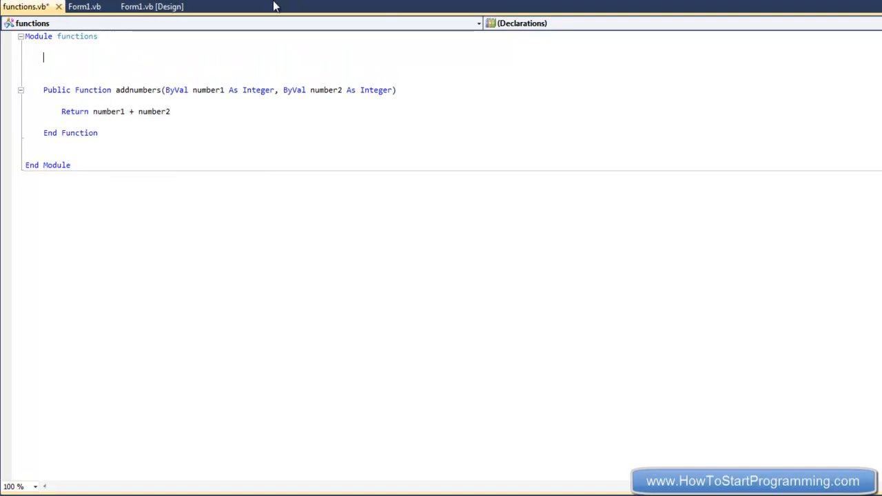
{"action": "type", "text": "Dim"}
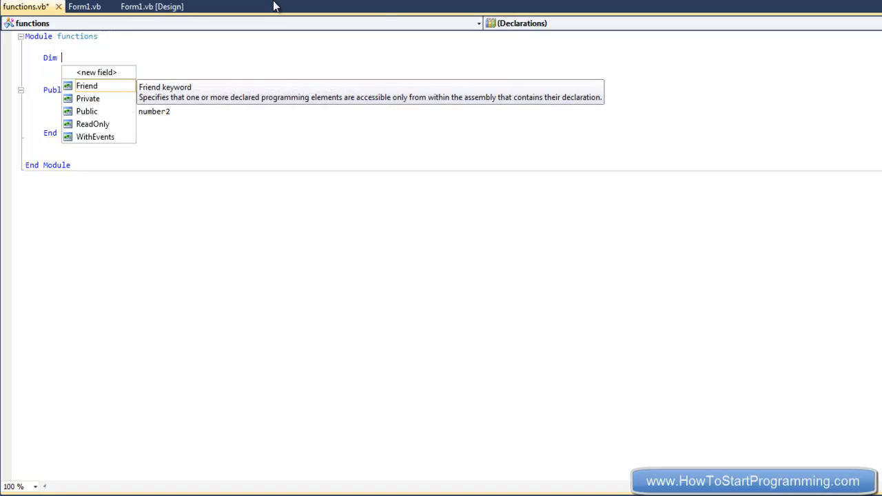
{"action": "type", "text": "bla As i"}
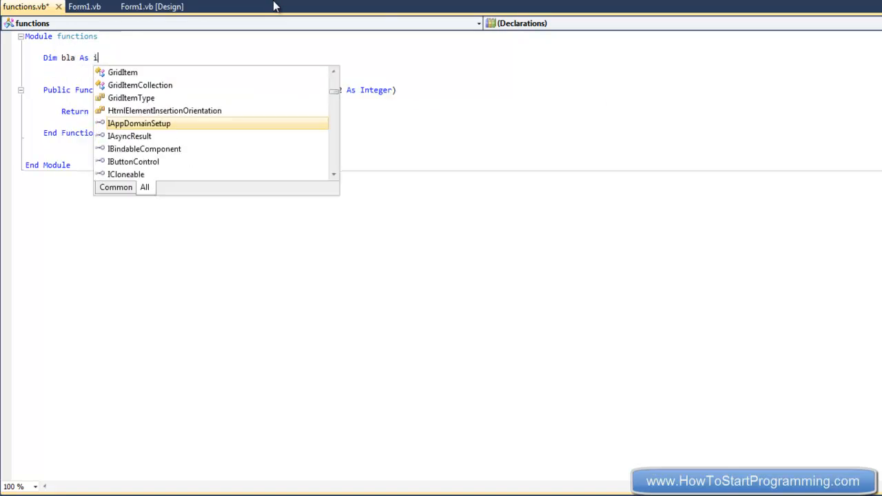
{"action": "type", "text": "Integer = 10"}
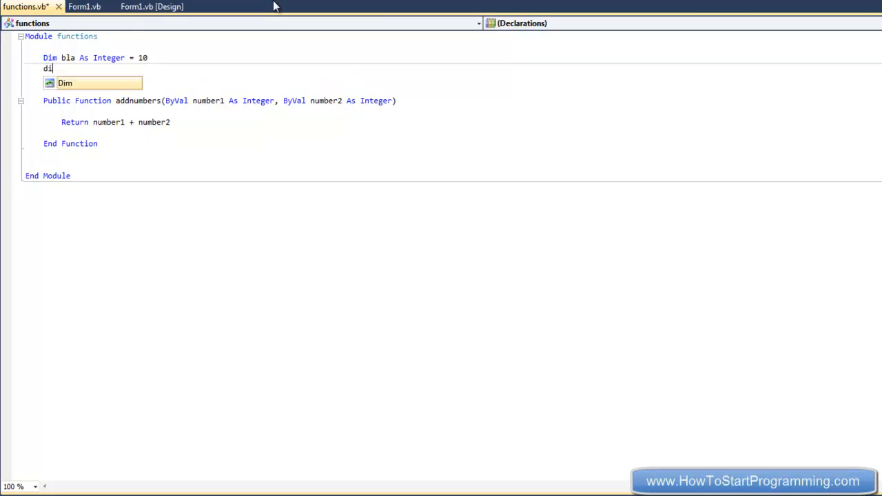
{"action": "type", "text": "bla2 As integer = 20"}
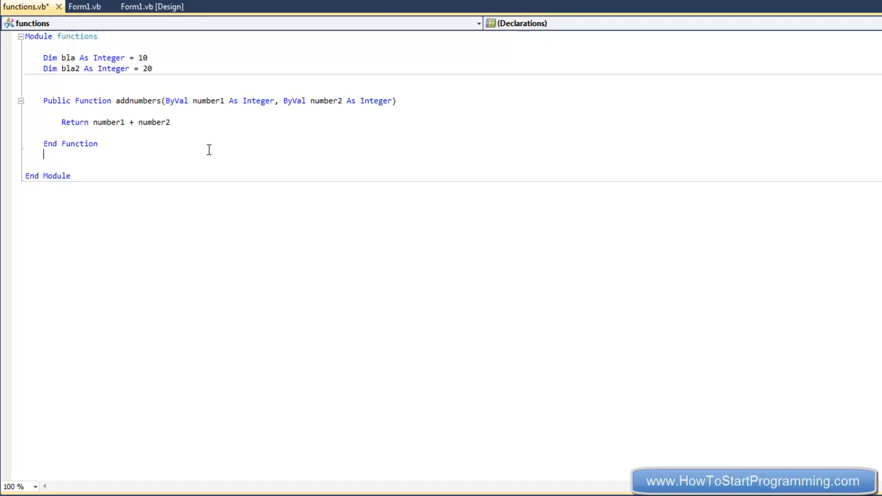
{"action": "left_click", "coordinate": [85, 6]}
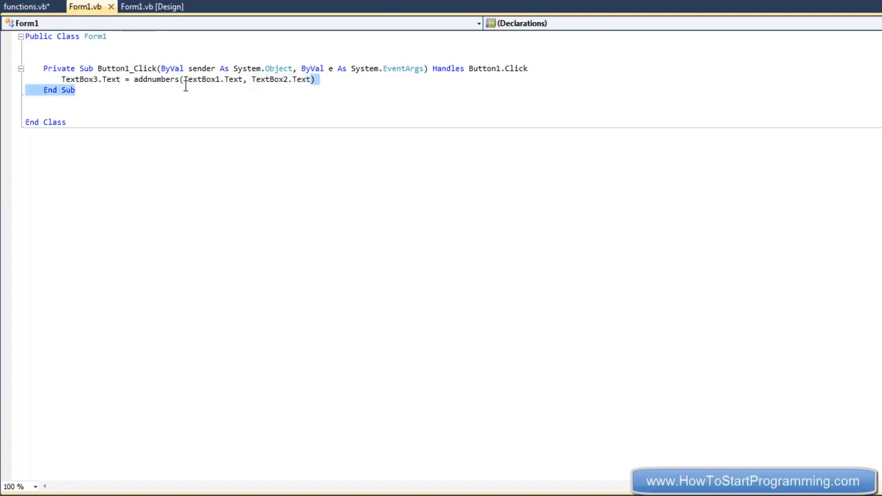
Step: Pass bla, bla2 to addnumbers and change both variable declarations from Dim to Public
{"action": "type", "text": "bla, bla2"}
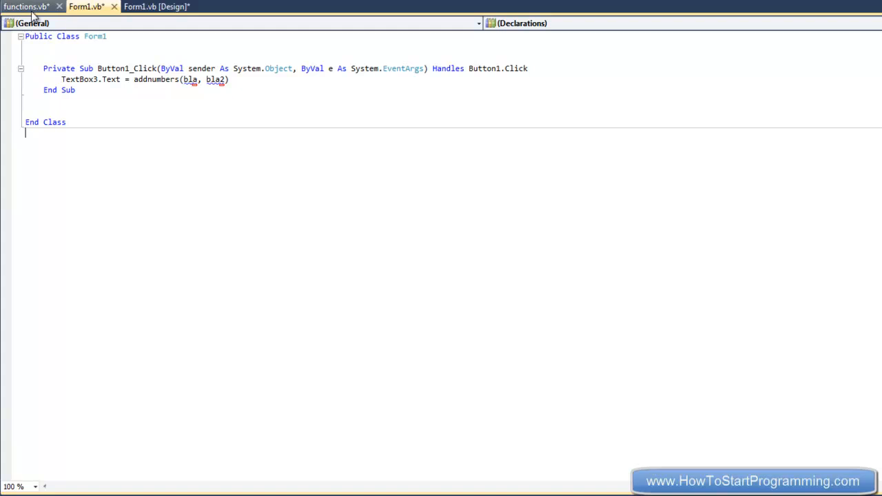
{"action": "left_click", "coordinate": [27, 6]}
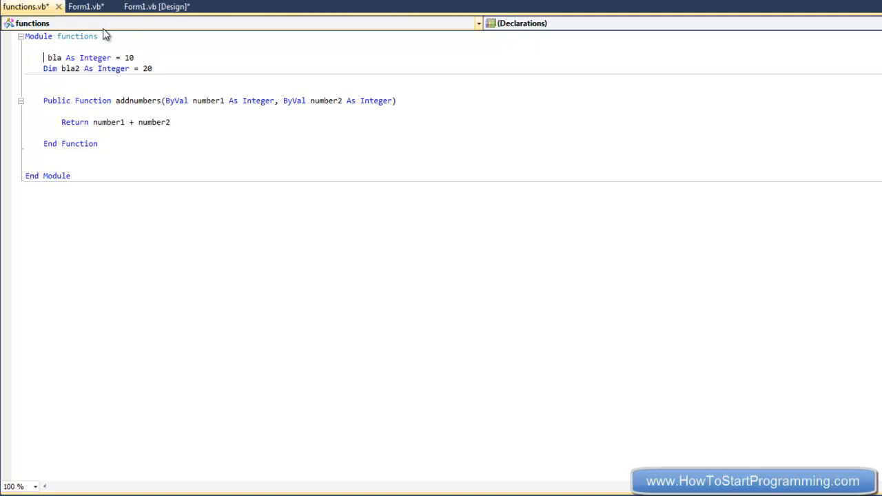
{"action": "type", "text": "public"}
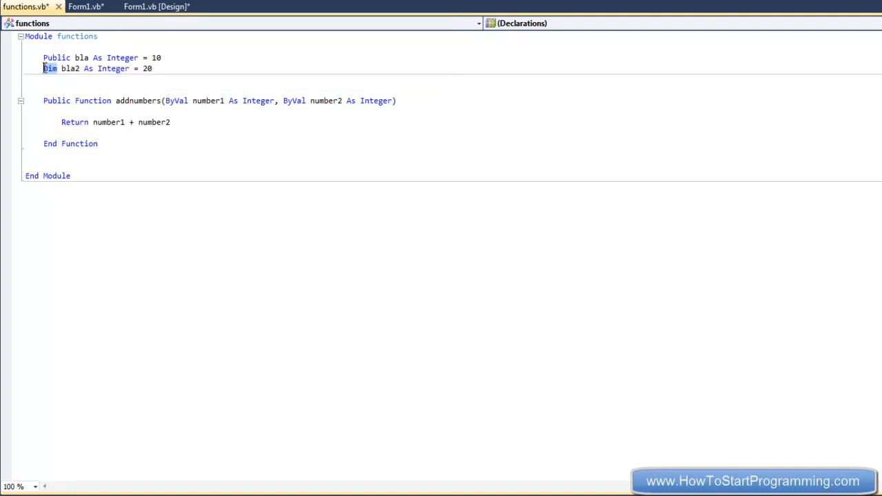
{"action": "type", "text": "public"}
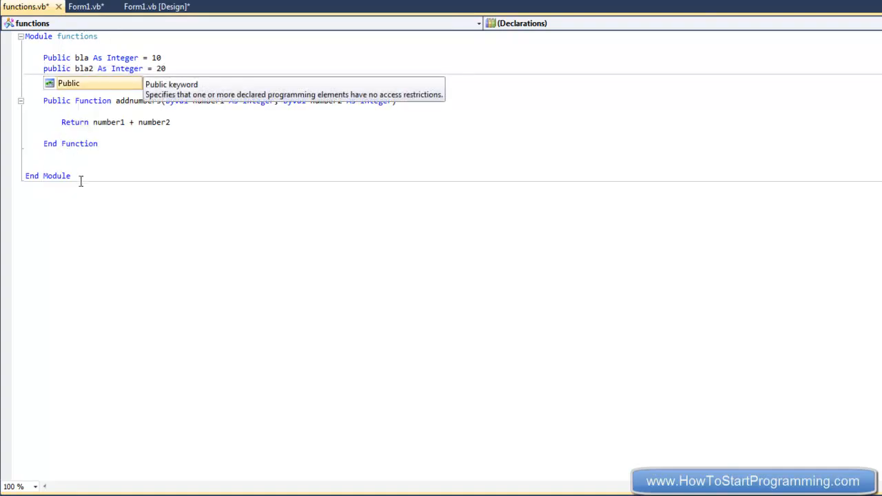
{"action": "left_click", "coordinate": [85, 6]}
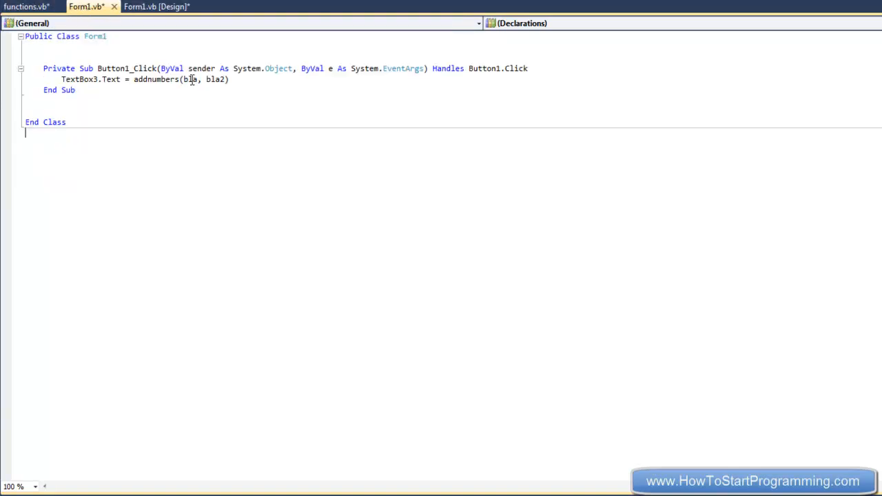
Step: Run the Using Modules app to check the computed total, then stop the form
{"action": "left_click", "coordinate": [28, 6]}
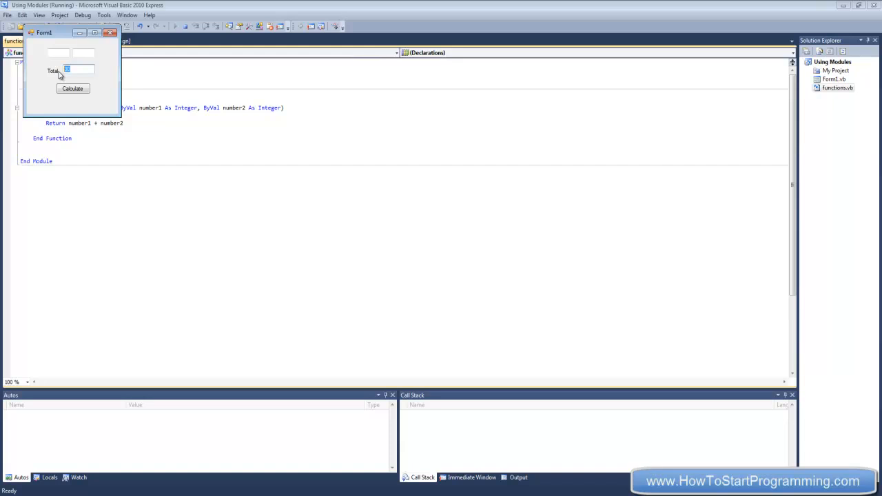
{"action": "mouse_move", "coordinate": [229, 3]}
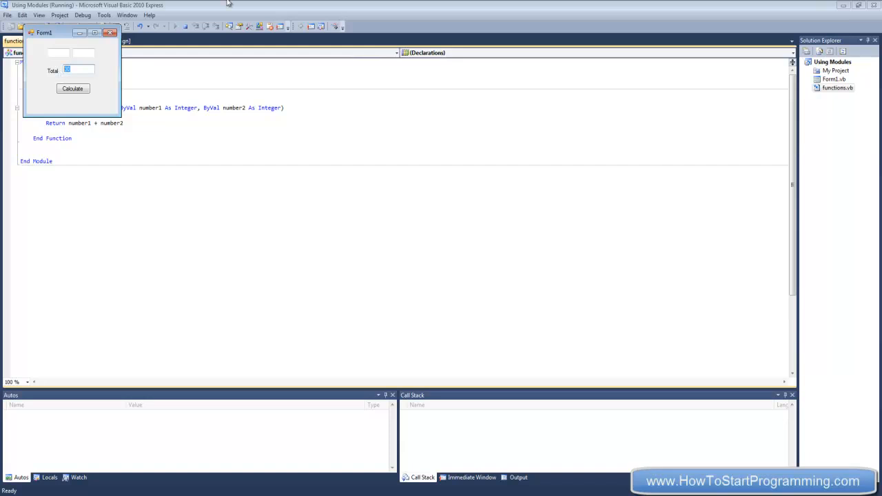
{"action": "left_click", "coordinate": [110, 32]}
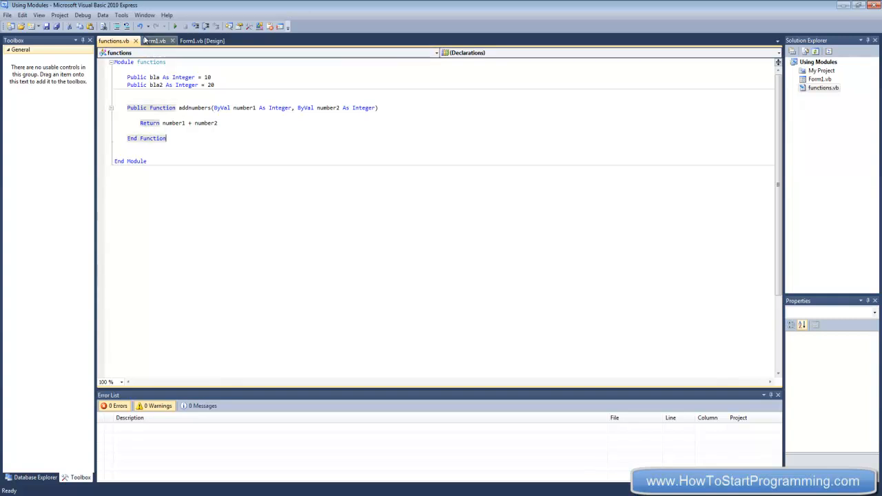
{"action": "mouse_move", "coordinate": [156, 41]}
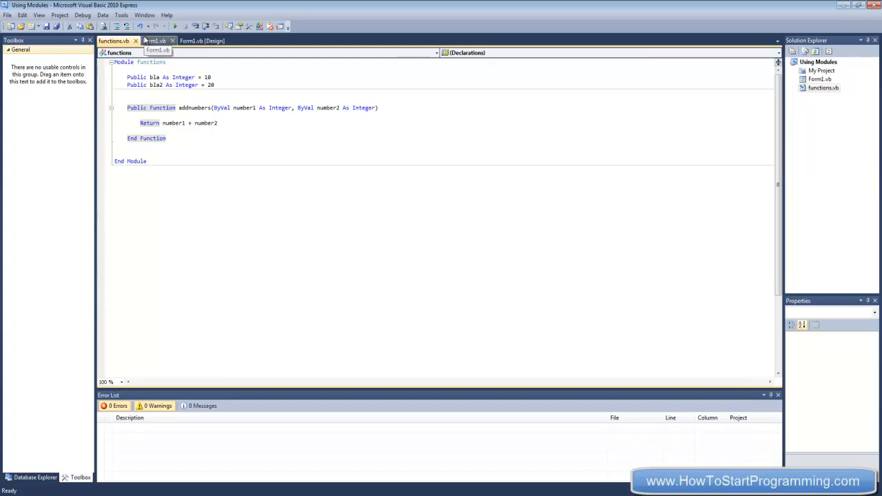
{"action": "mouse_move", "coordinate": [157, 51]}
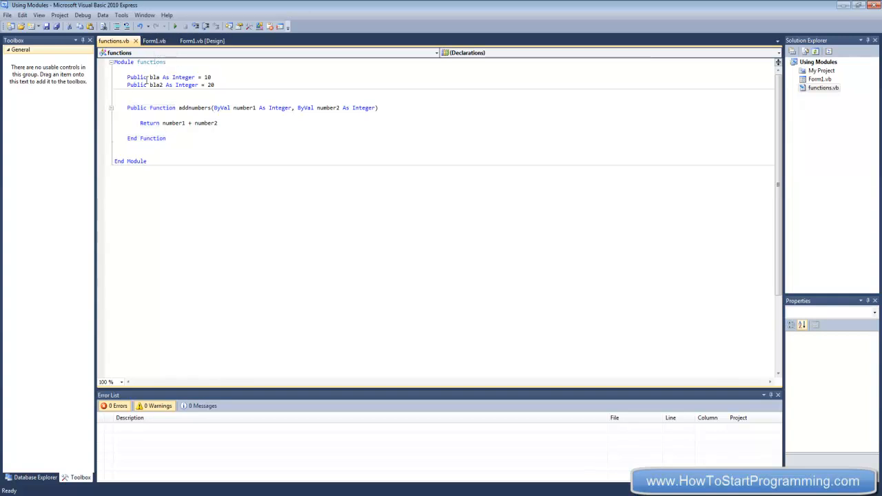
Step: Delete the empty lines around the Return line inside addnumbers in functions.vb
{"action": "left_click", "coordinate": [137, 97]}
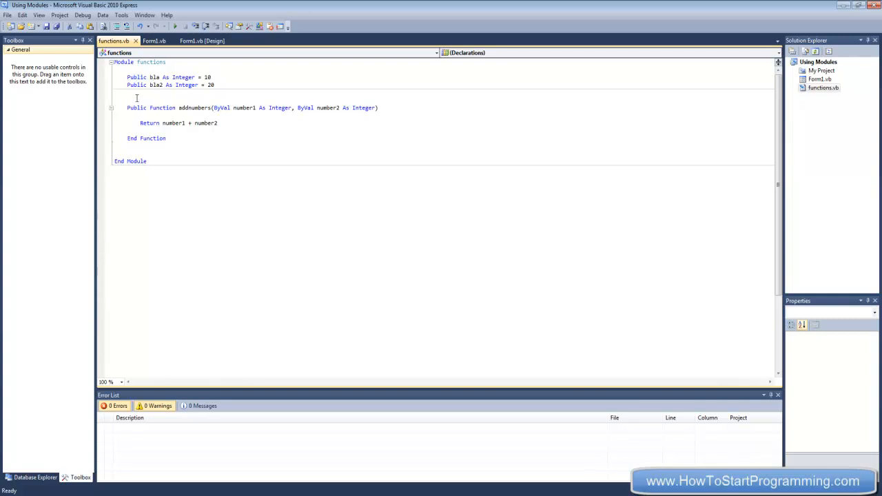
{"action": "left_click", "coordinate": [127, 98]}
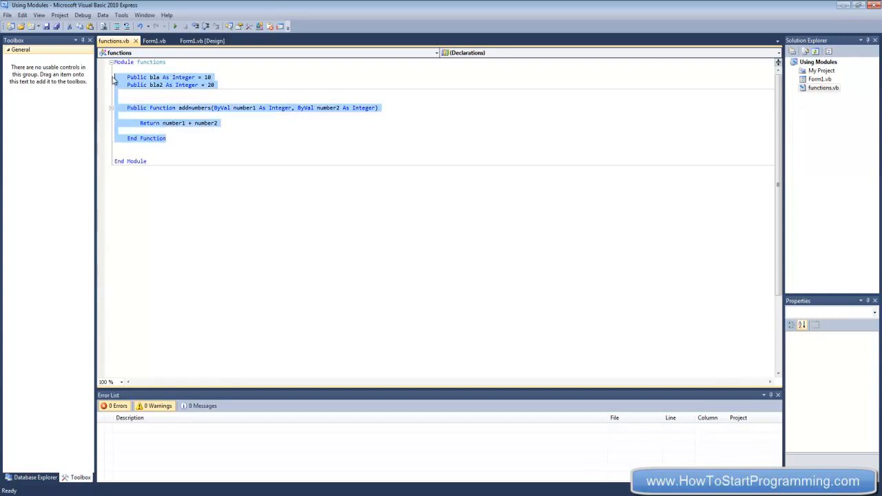
{"action": "left_click", "coordinate": [157, 99]}
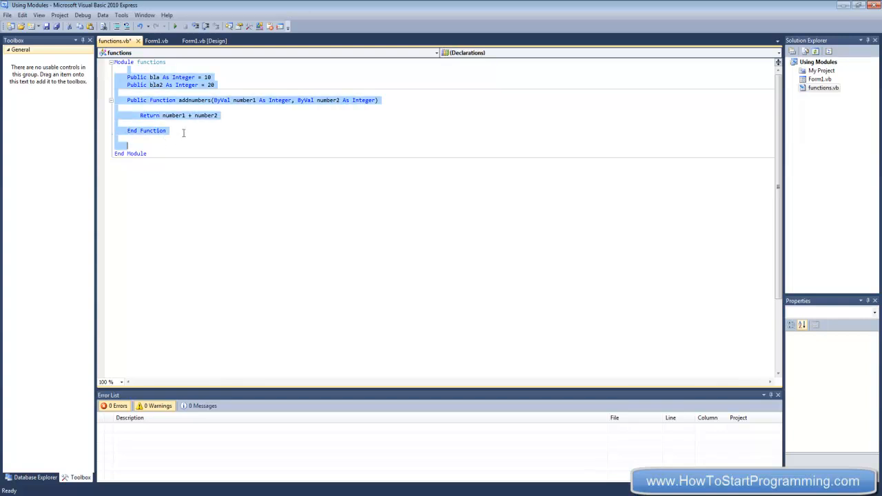
{"action": "left_click", "coordinate": [187, 115]}
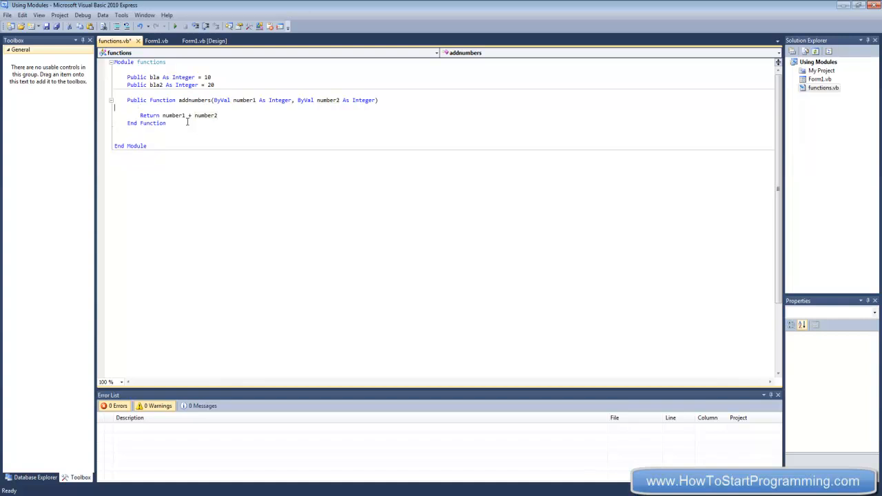
{"action": "mouse_move", "coordinate": [187, 85]}
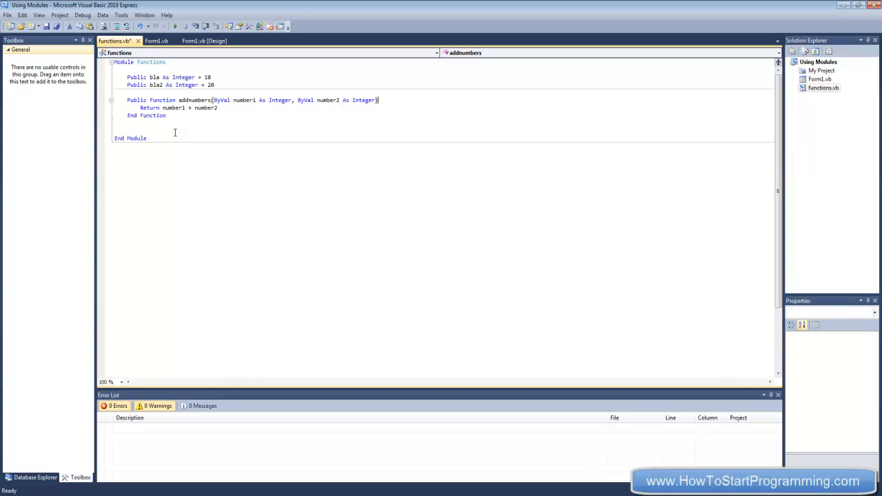
Step: Draw Button2 below Calculate in Form1's designer and generate its Button2_Click handler
{"action": "left_click", "coordinate": [156, 41]}
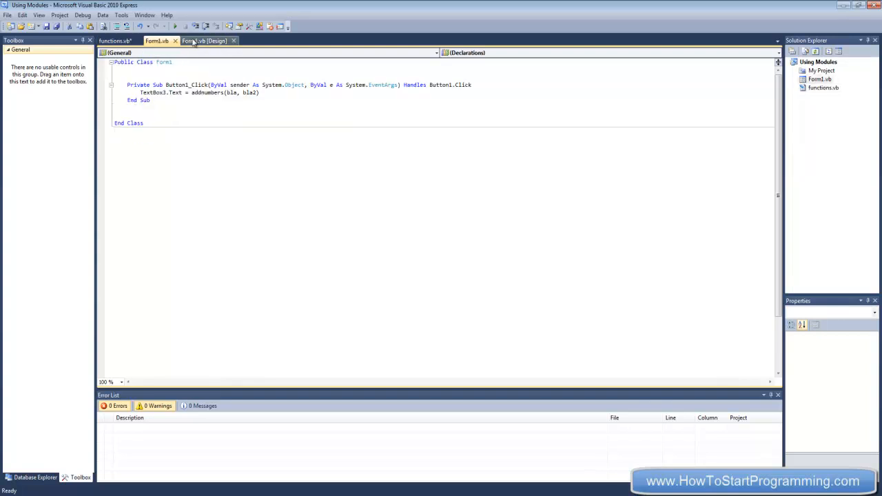
{"action": "left_click", "coordinate": [114, 41]}
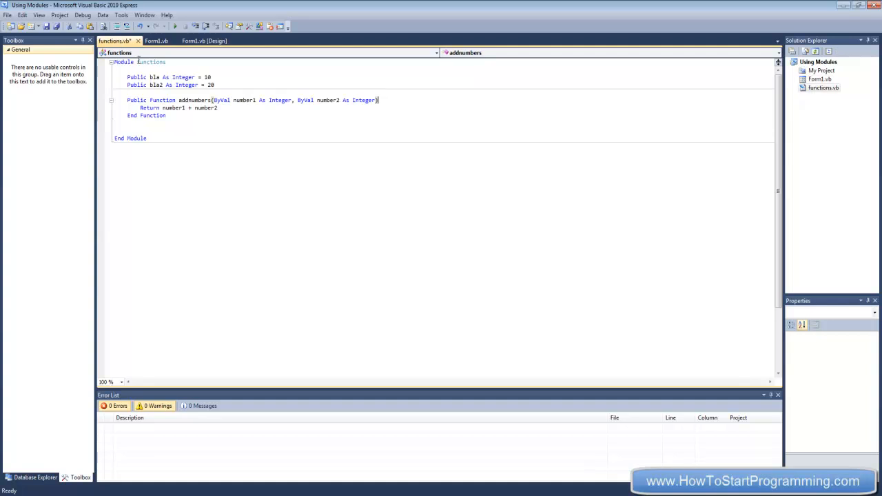
{"action": "left_click", "coordinate": [156, 41]}
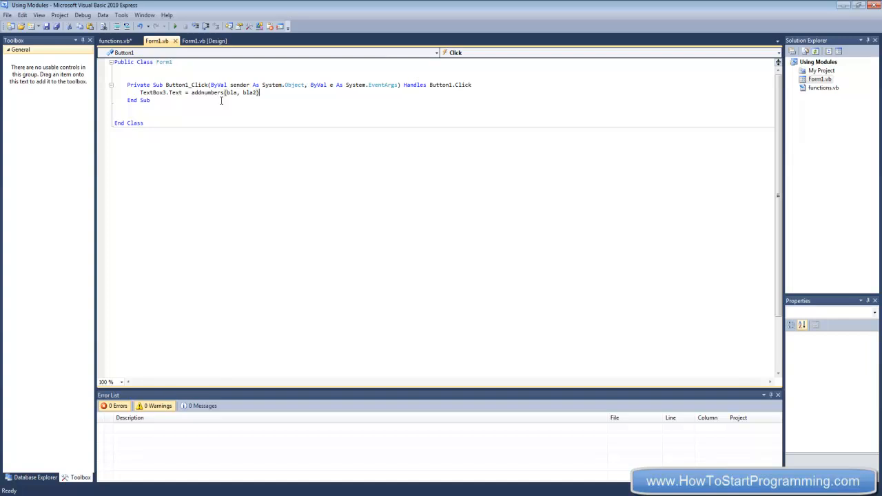
{"action": "left_click", "coordinate": [204, 40]}
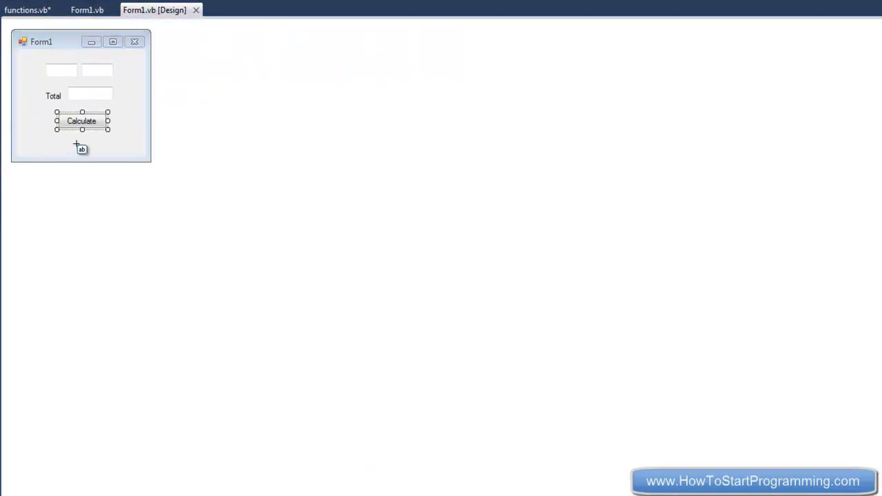
{"action": "left_click_drag", "start_coordinate": [76, 145], "coordinate": [123, 158]}
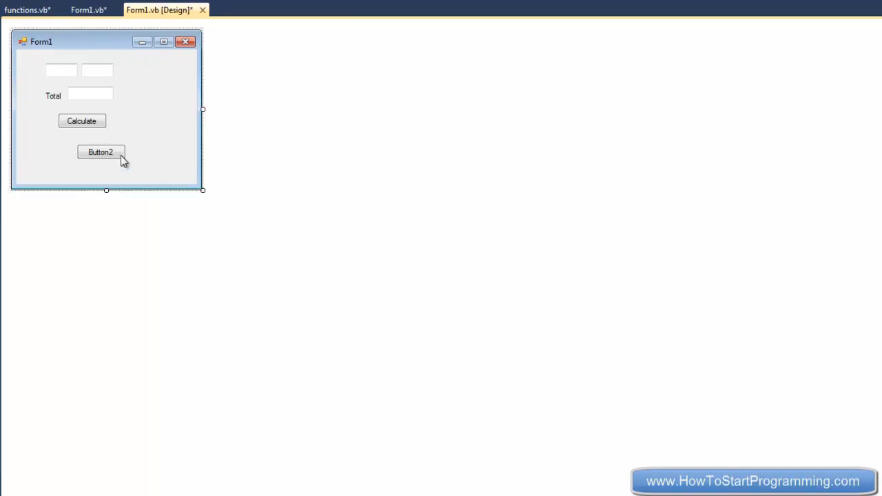
{"action": "double_click", "coordinate": [100, 152]}
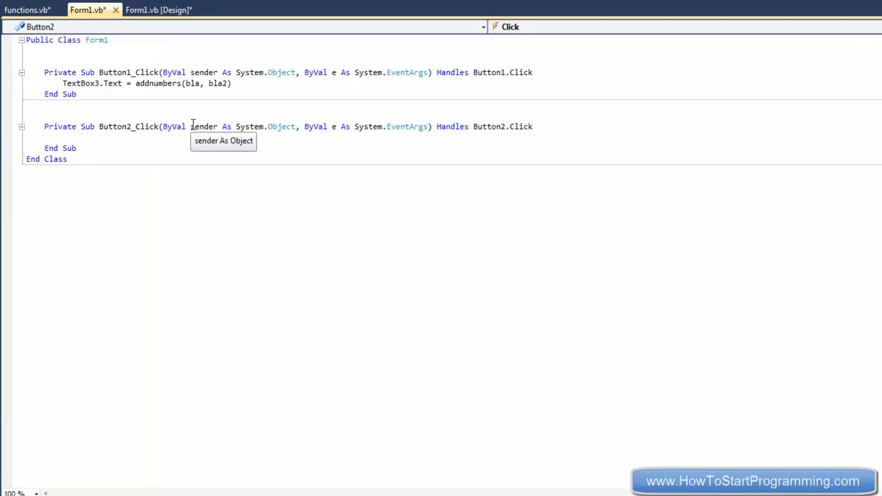
Step: Show addnumbers(TextBox1.Text, TextBox2.Text) and functions.addnumbers(...) in two Button2 message boxes
{"action": "type", "text": "functions.add"}
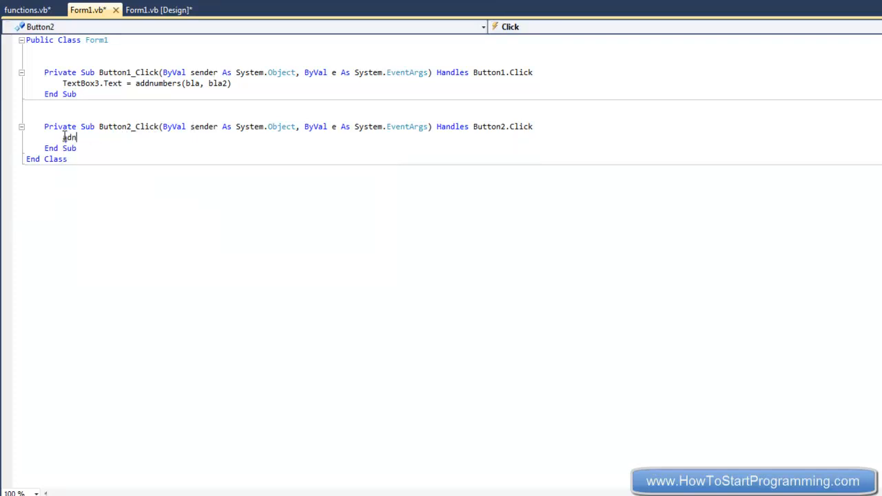
{"action": "type", "text": "messageb"}
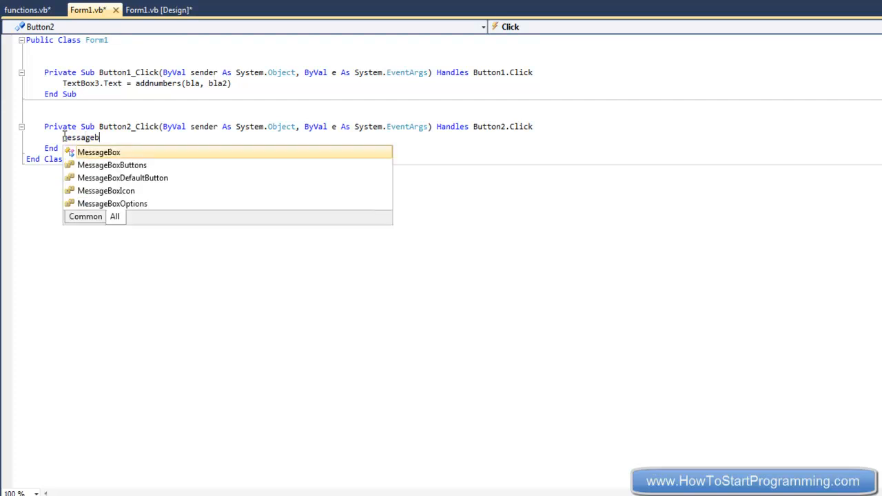
{"action": "type", "text": ".Show(addnumbers(TextBox1.Text, TextBox2.Text"}
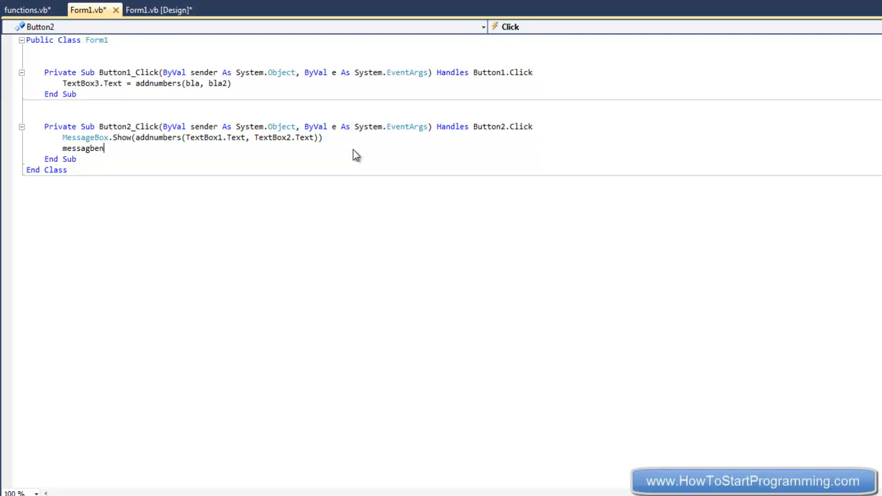
{"action": "type", "text": "MessageBox.s"}
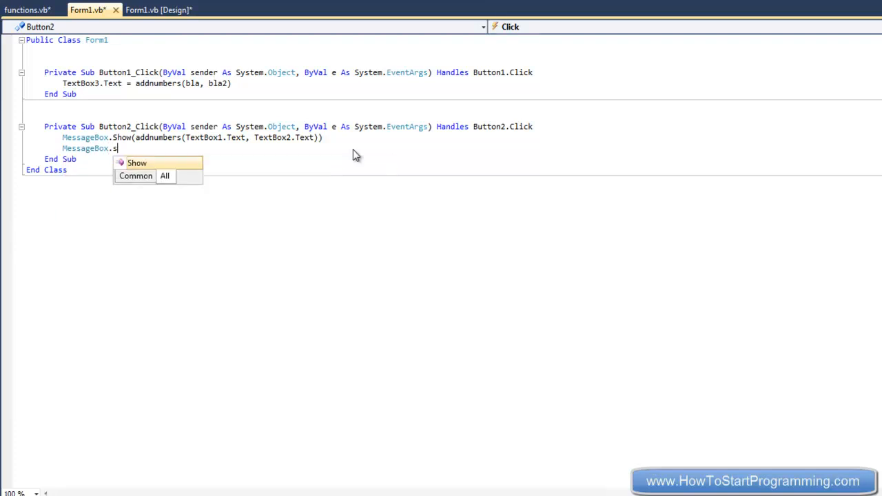
{"action": "type", "text": "how(functions"}
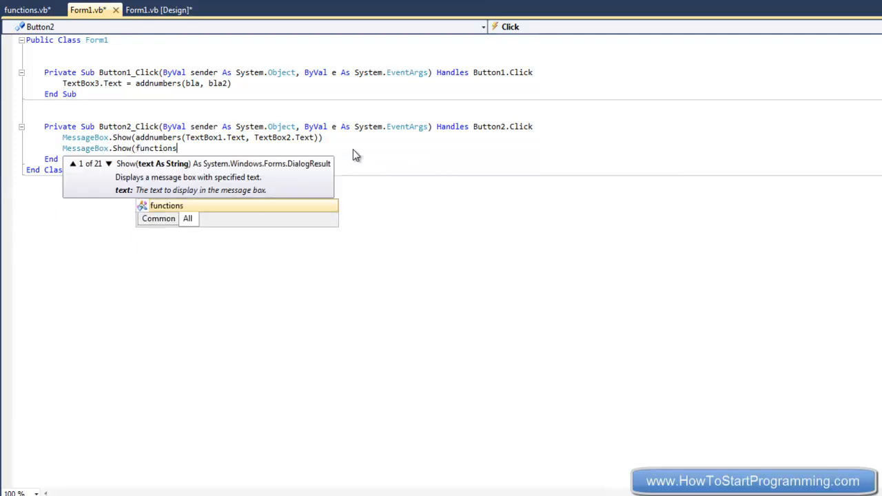
{"action": "type", "text": ".addnumbers(TextBox1.Text, TextBox2.Text"}
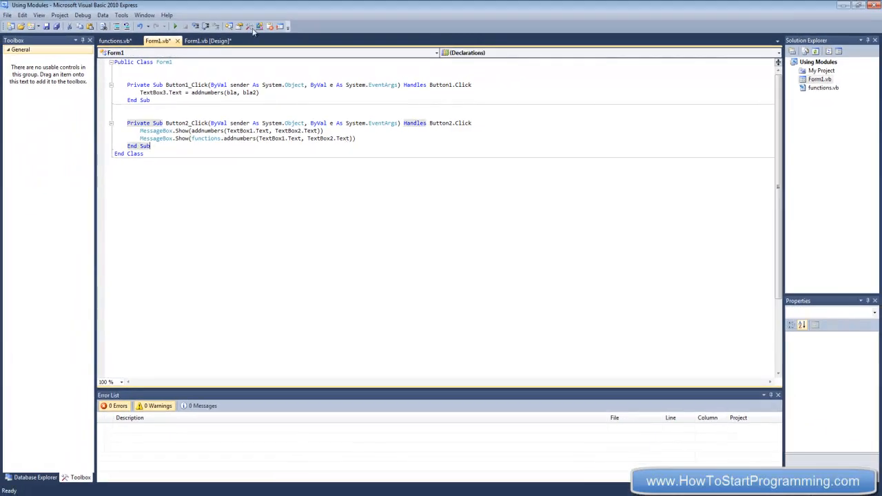
Step: Run the form, confirm Button2 reports 52 for 50 and 2, and dismiss the message
{"action": "left_click", "coordinate": [175, 26]}
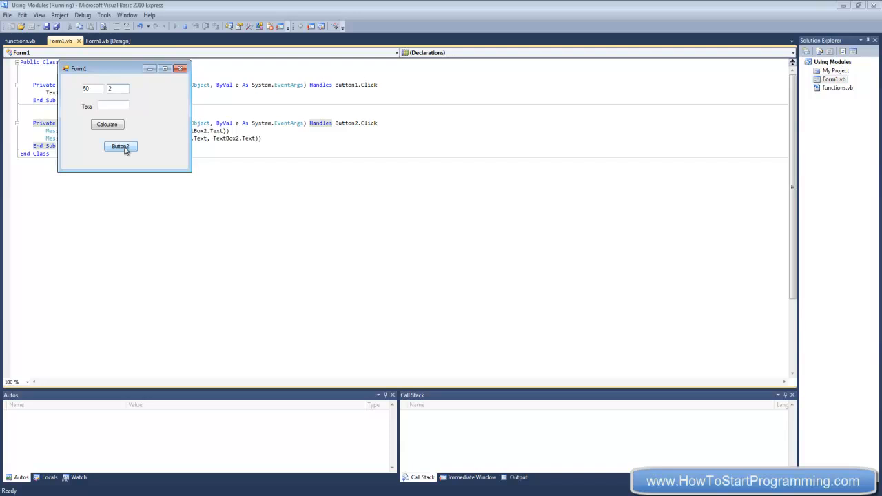
{"action": "left_click", "coordinate": [120, 146]}
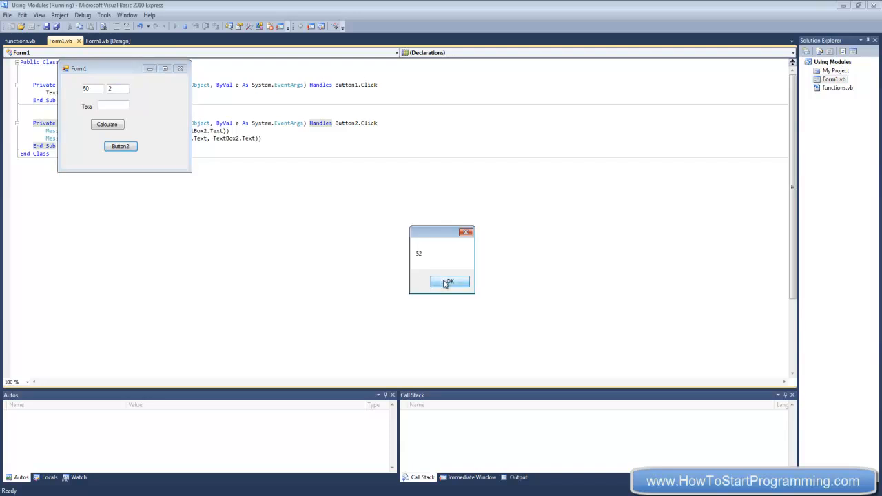
{"action": "left_click", "coordinate": [449, 282]}
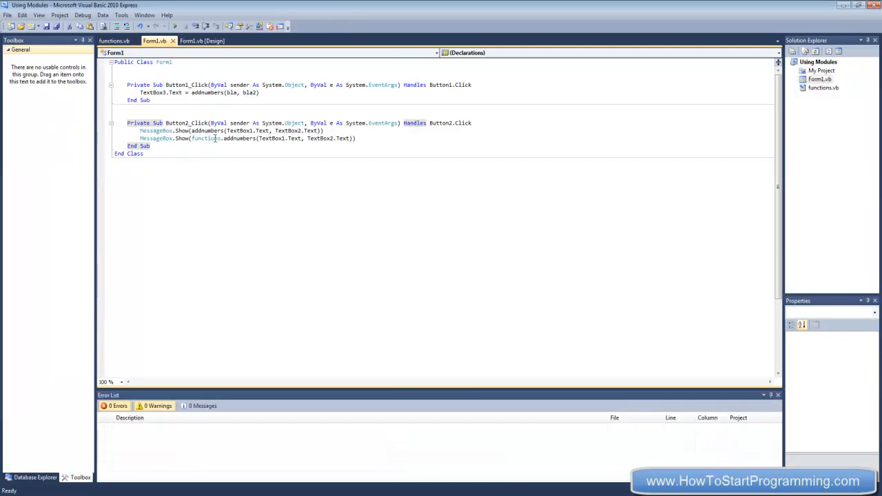
{"action": "double_click", "coordinate": [206, 138]}
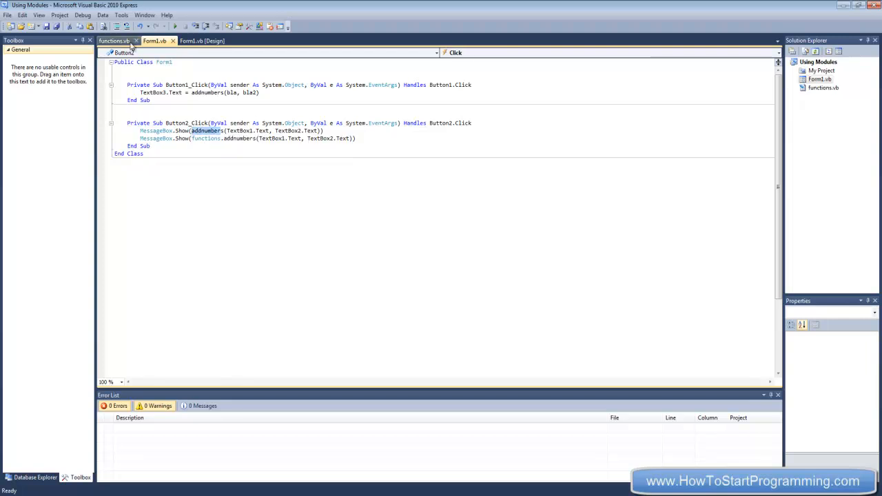
{"action": "left_click", "coordinate": [115, 41]}
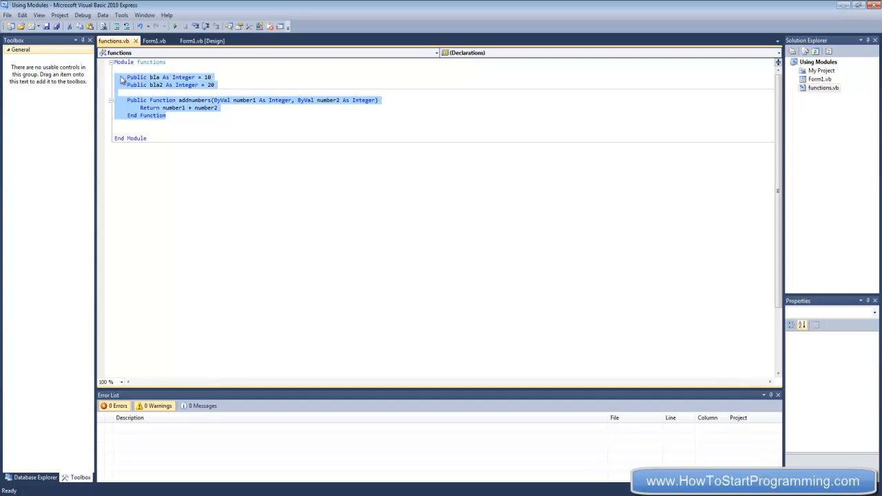
{"action": "left_click", "coordinate": [153, 40]}
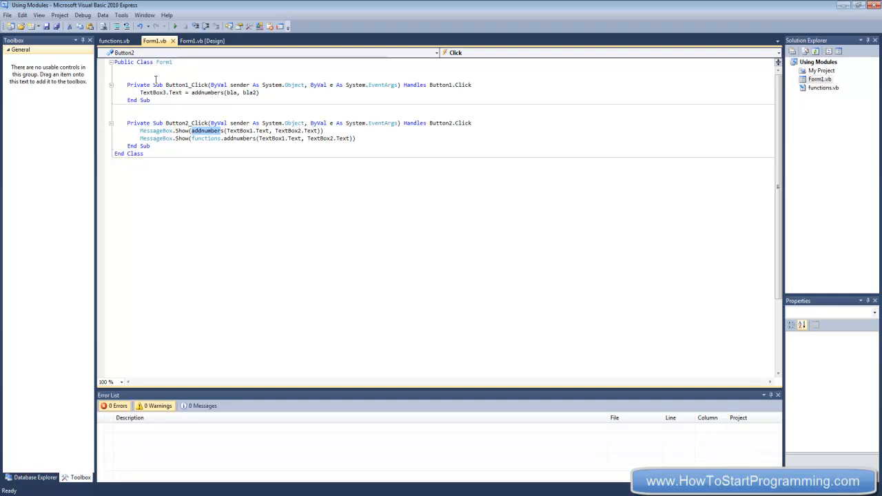
{"action": "left_click", "coordinate": [153, 72]}
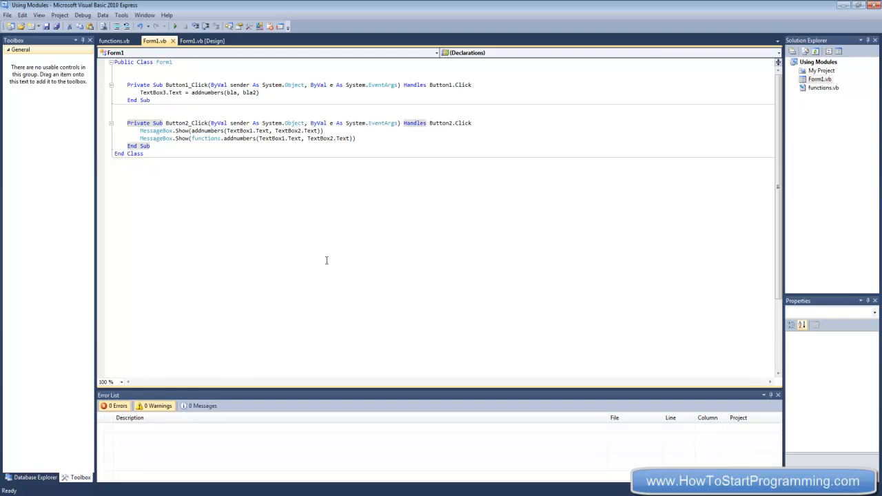
{"action": "mouse_move", "coordinate": [200, 168]}
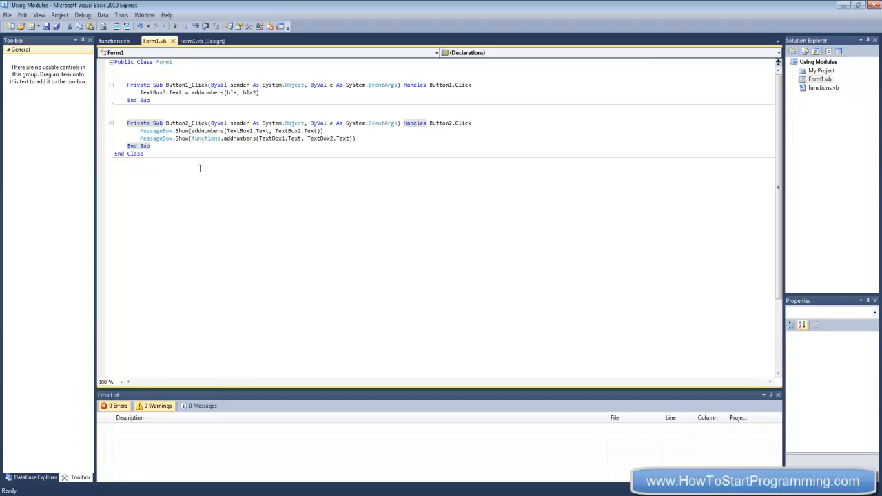
{"action": "mouse_move", "coordinate": [174, 130]}
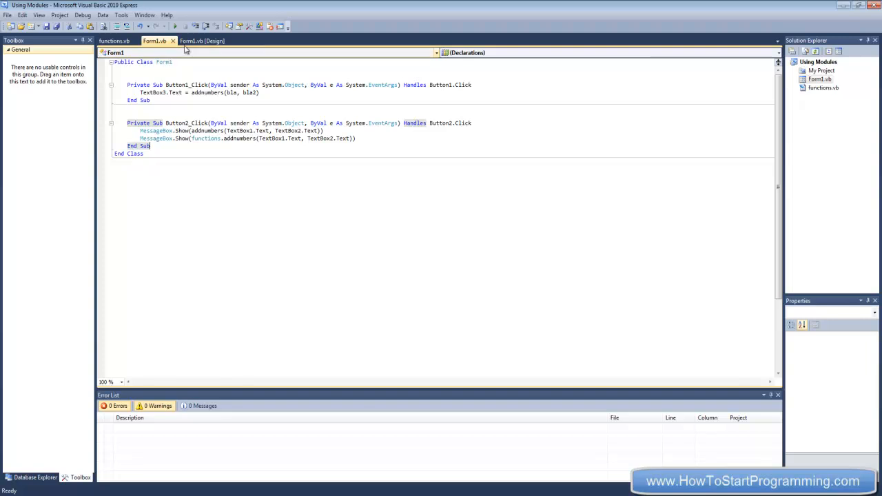
{"action": "mouse_move", "coordinate": [196, 53]}
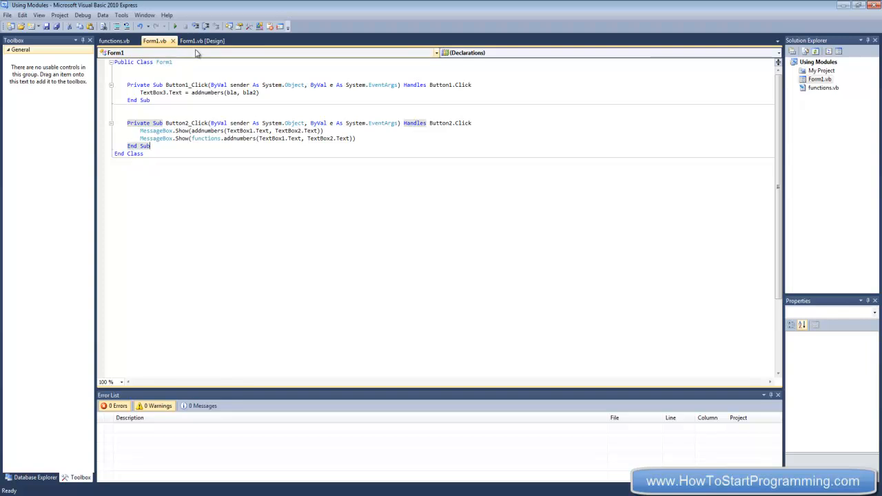